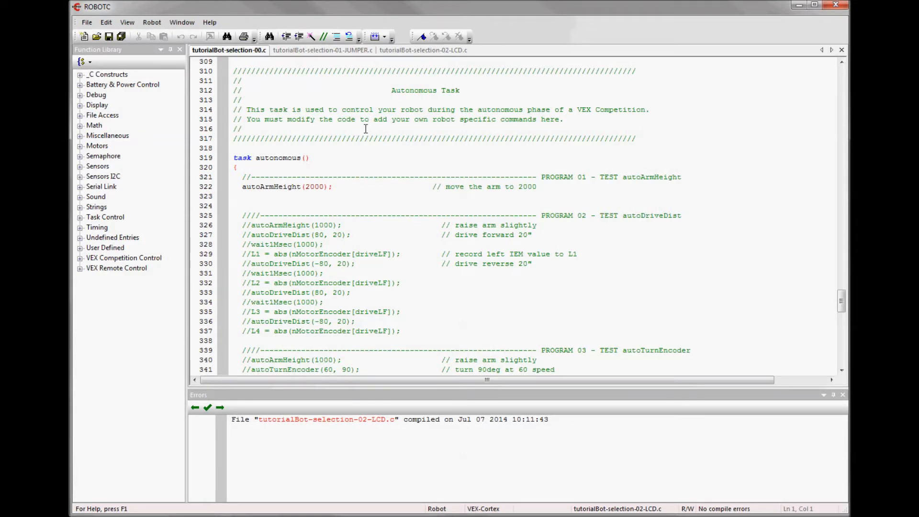
{"action": "mouse_move", "coordinate": [373, 160]}
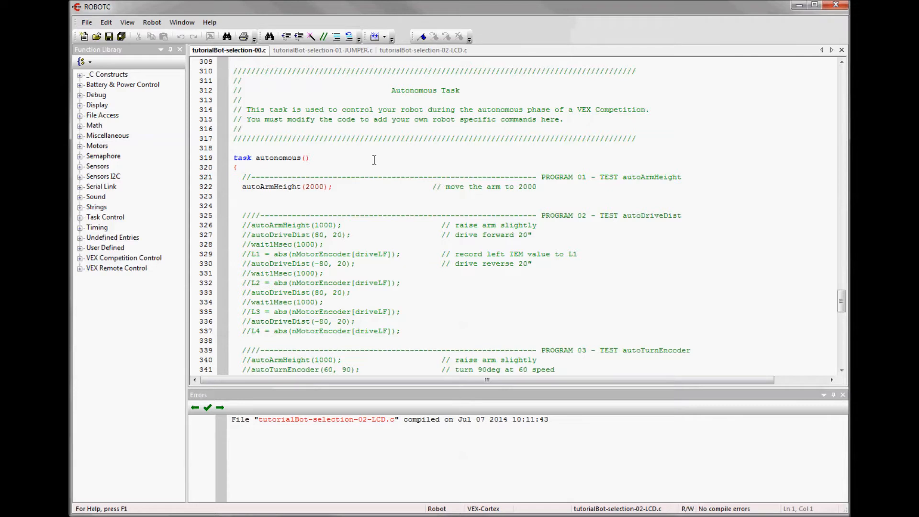
Uncomment the PROGRAM 02 autoDriveDist block so it runs alongside the PROGRAM 01 arm-height test.
{"action": "scroll", "scroll_direction": "down", "scroll_amount": 3}
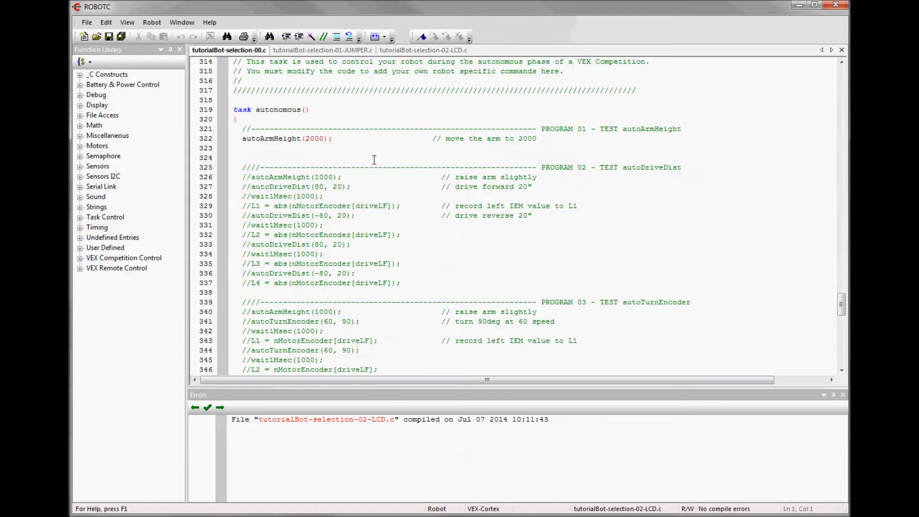
{"action": "scroll", "scroll_direction": "down", "scroll_amount": 3}
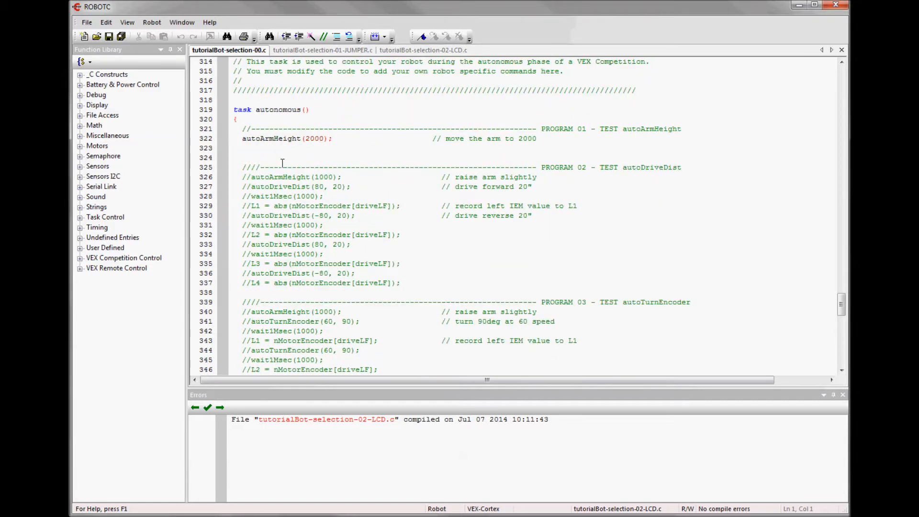
{"action": "left_click", "coordinate": [240, 138]}
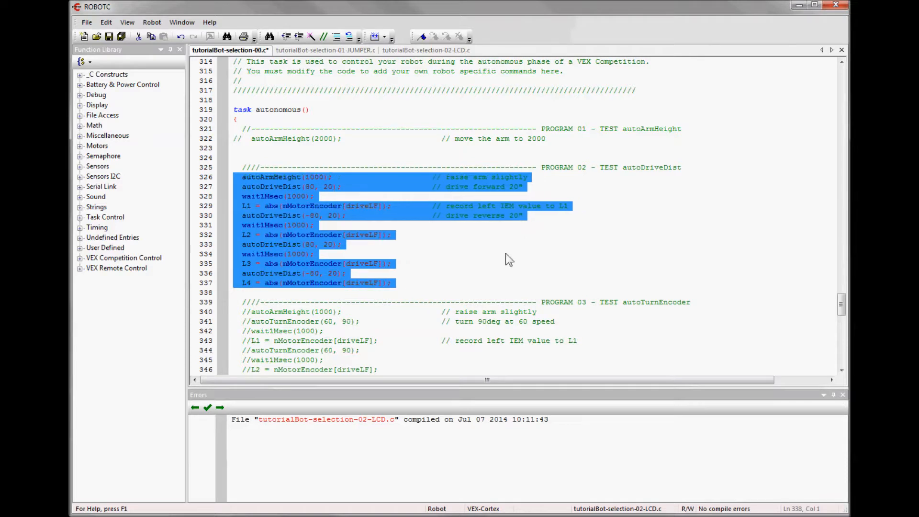
{"action": "left_click", "coordinate": [554, 289]}
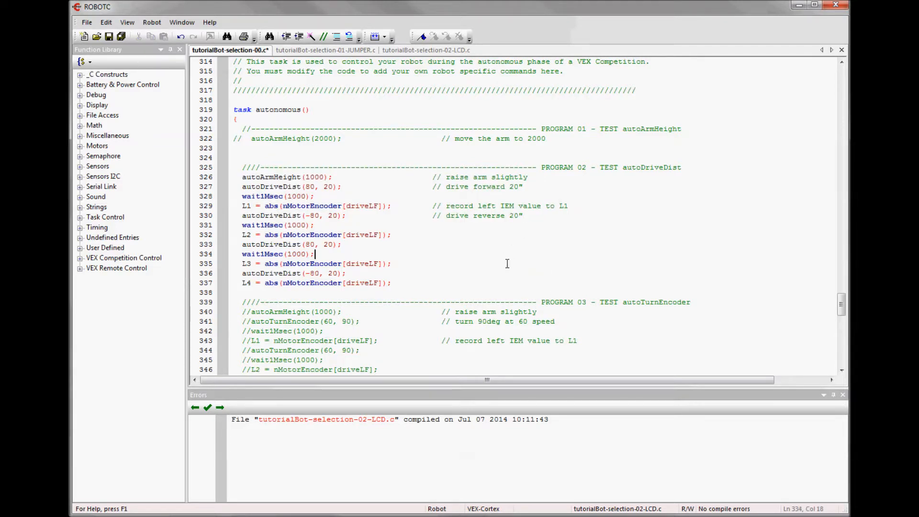
{"action": "mouse_move", "coordinate": [473, 271]}
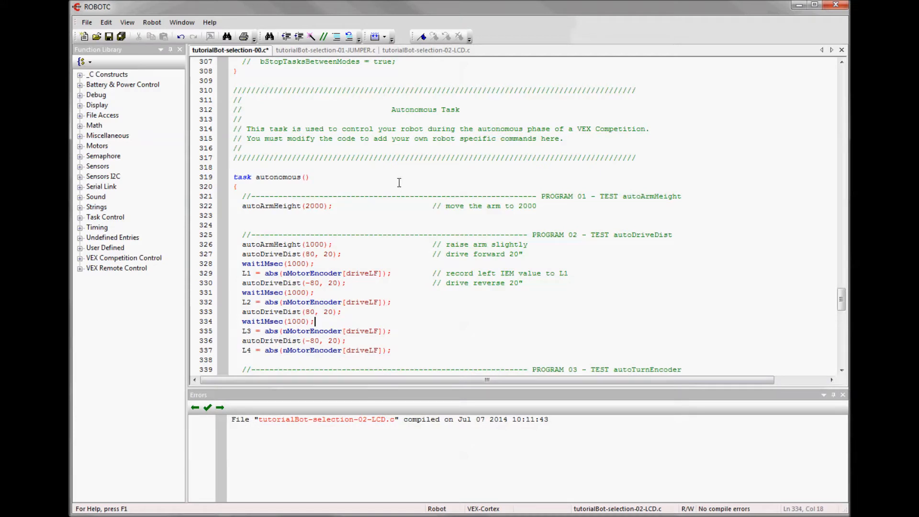
{"action": "scroll", "scroll_direction": "down", "scroll_amount": 3}
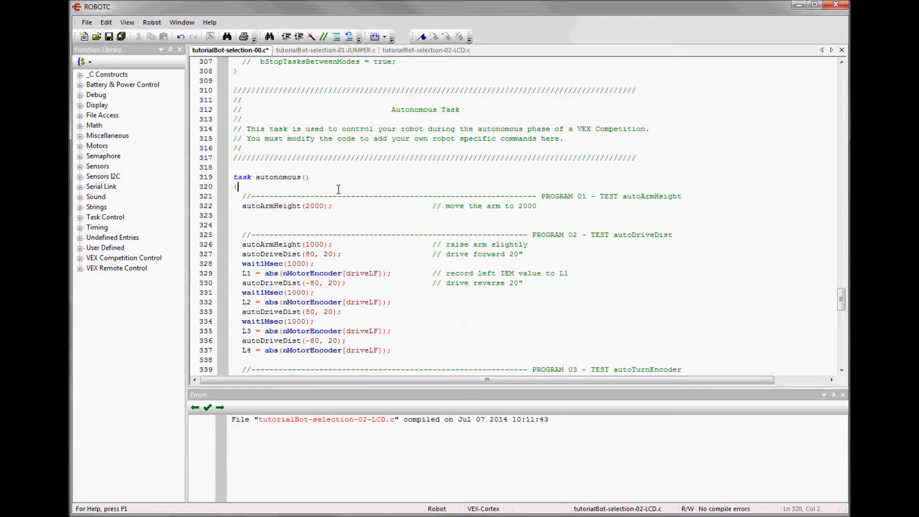
Wrap PROGRAM 01 in if (SensorValue(dgtl8) == 1), then show tutorialBot-selection-01-JUMPER.c.
{"action": "type", "text": "if"}
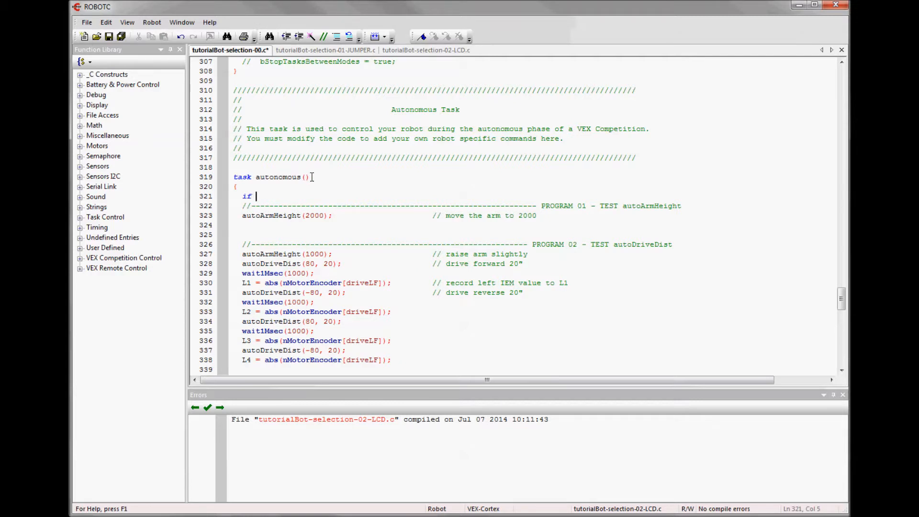
{"action": "type", "text": "(Se"}
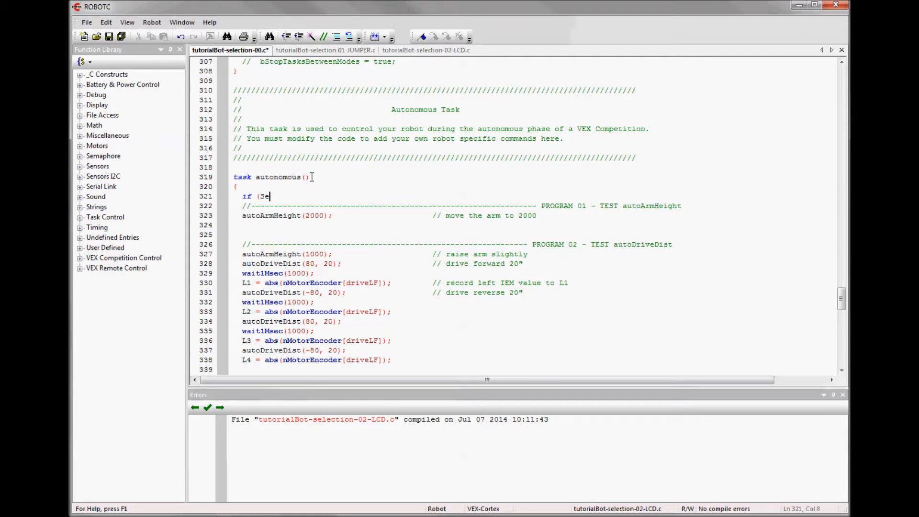
{"action": "type", "text": "s"}
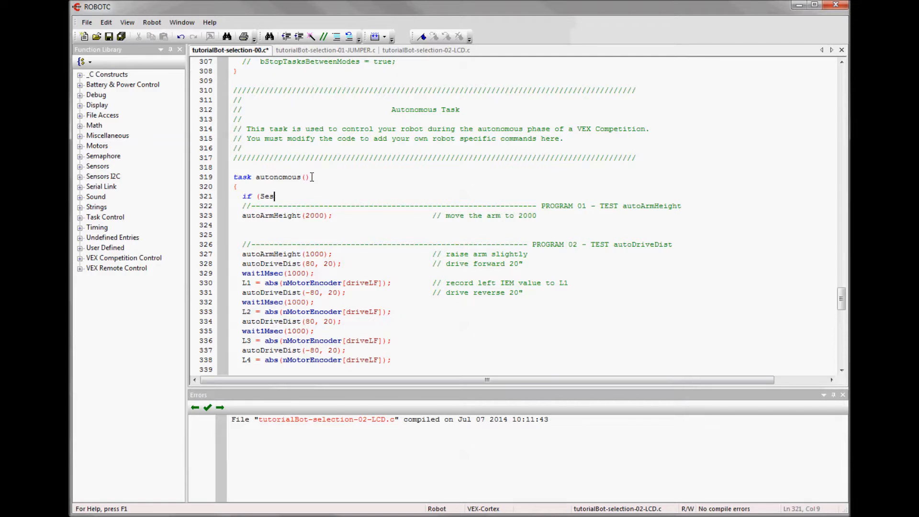
{"action": "type", "text": "orValu"}
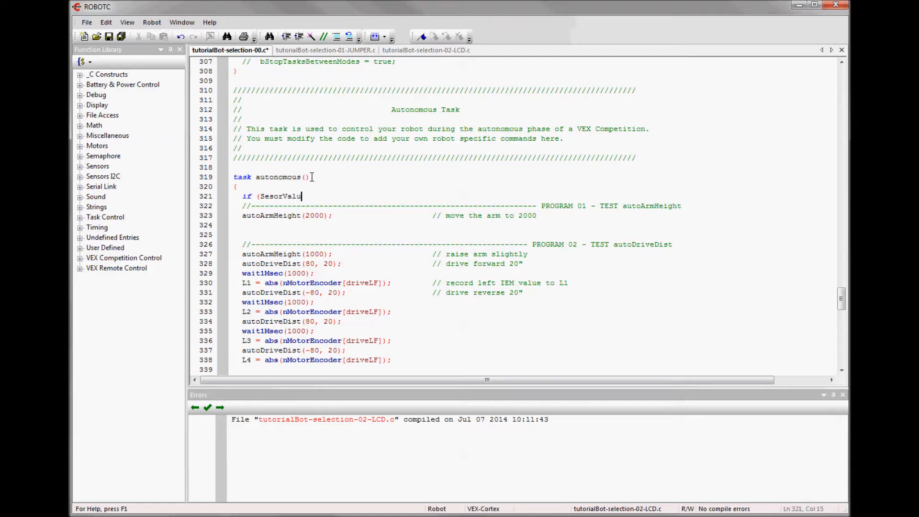
{"action": "type", "text": "e(dgtl8"}
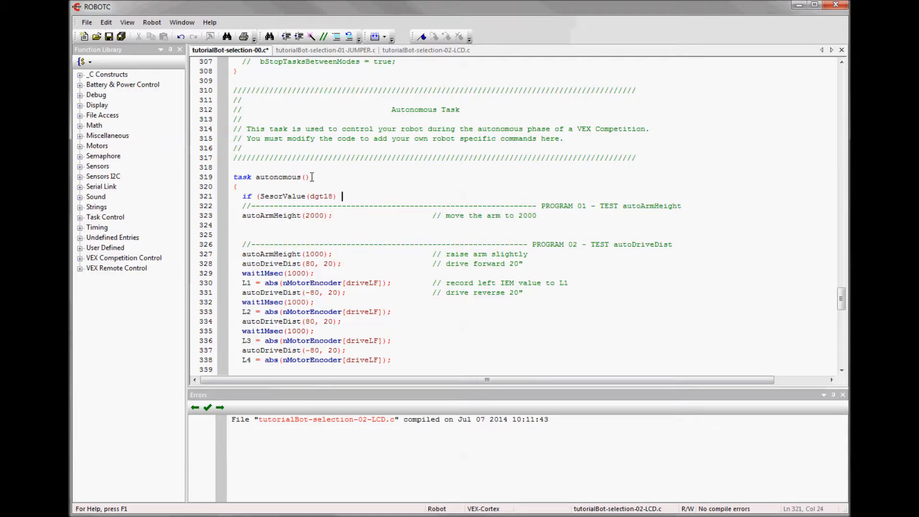
{"action": "type", "text": "== 1"}
{"action": "type", "text": "}"}
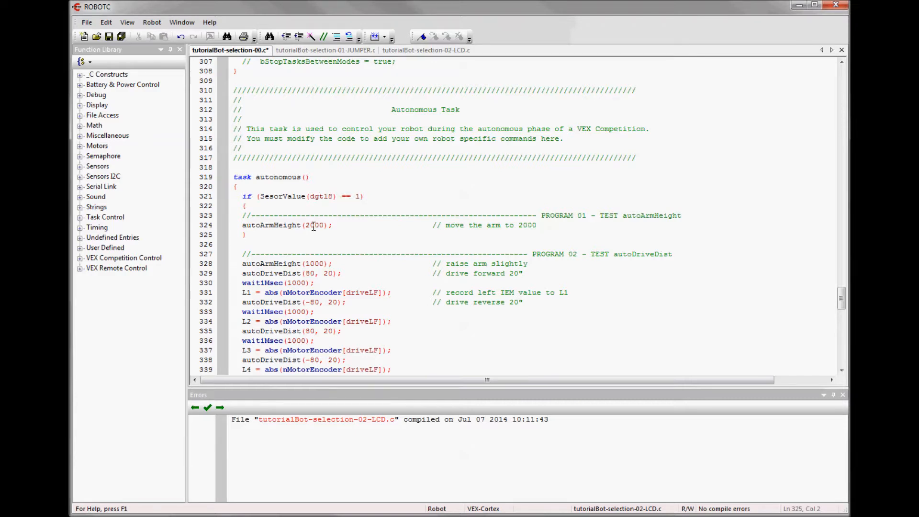
{"action": "left_click", "coordinate": [325, 50]}
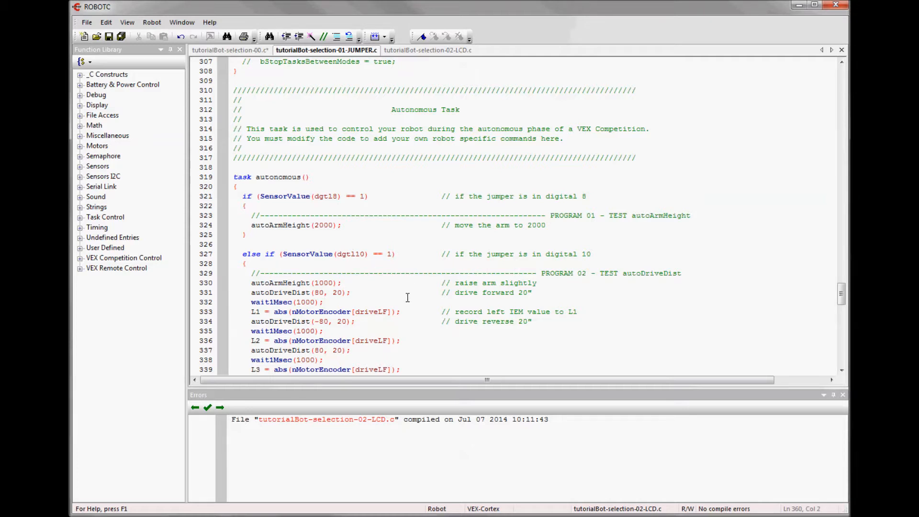
{"action": "mouse_move", "coordinate": [472, 257]}
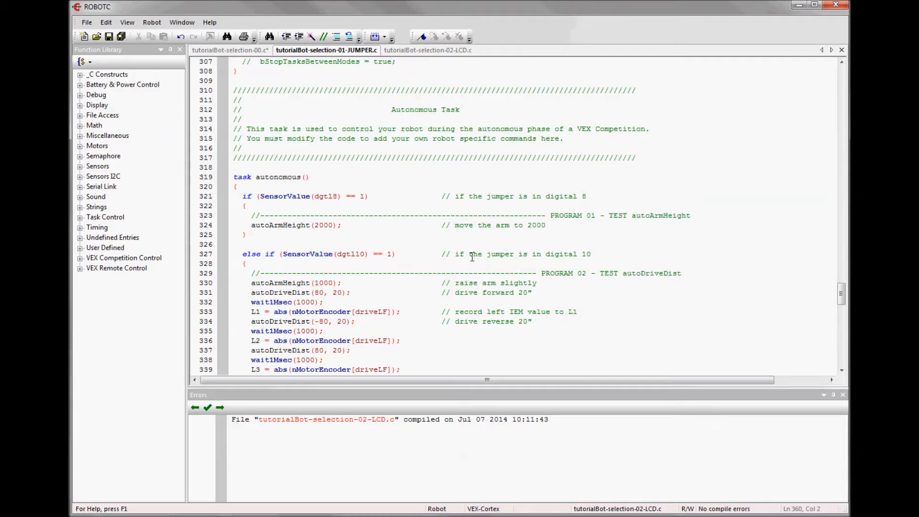
Scroll through the JUMPER file's else-if jumper-selection blocks before closing it.
{"action": "scroll", "scroll_direction": "down", "scroll_amount": 3}
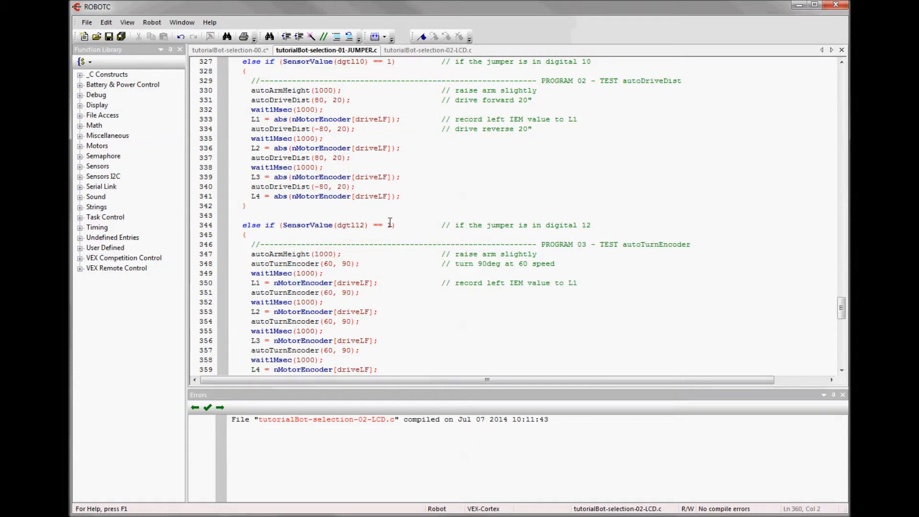
{"action": "scroll", "scroll_direction": "down", "scroll_amount": 3}
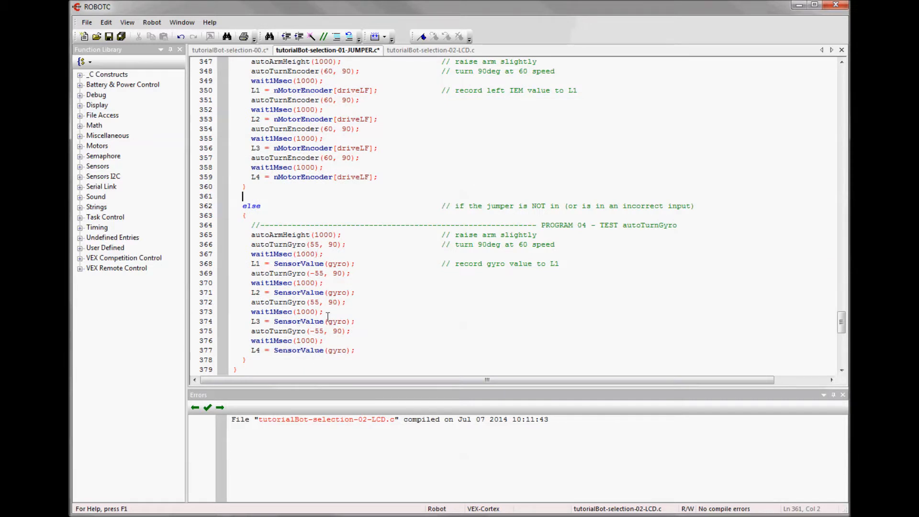
{"action": "mouse_move", "coordinate": [331, 246]}
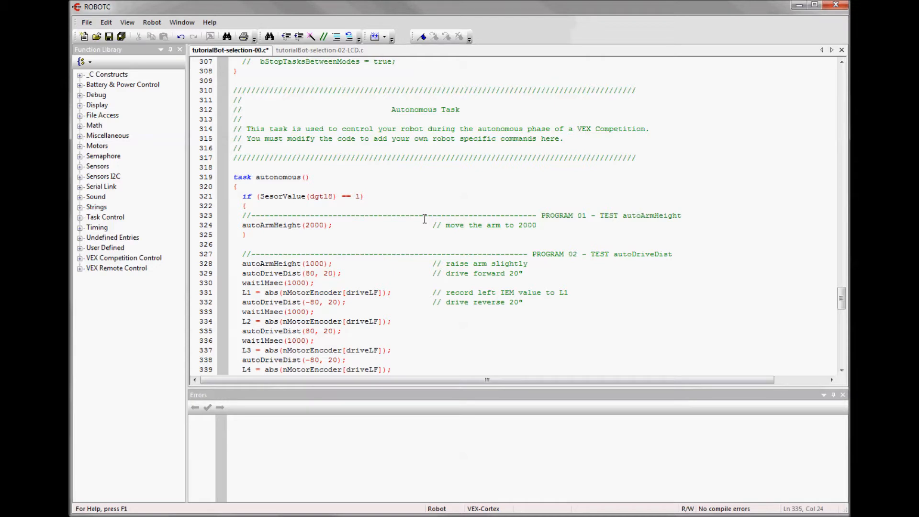
Open the Code Chooser.c sample from the VEX2 > LCD sample programs.
{"action": "left_click", "coordinate": [86, 22]}
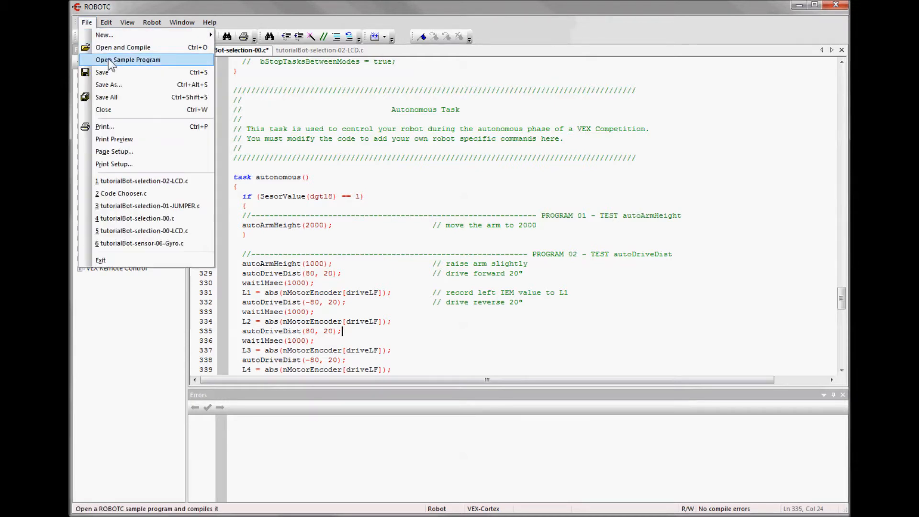
{"action": "left_click", "coordinate": [127, 60]}
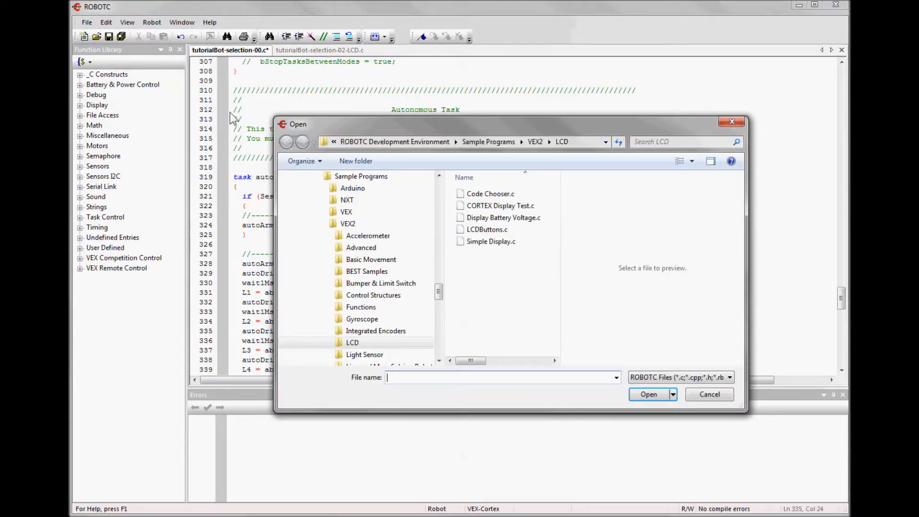
{"action": "left_click", "coordinate": [352, 342]}
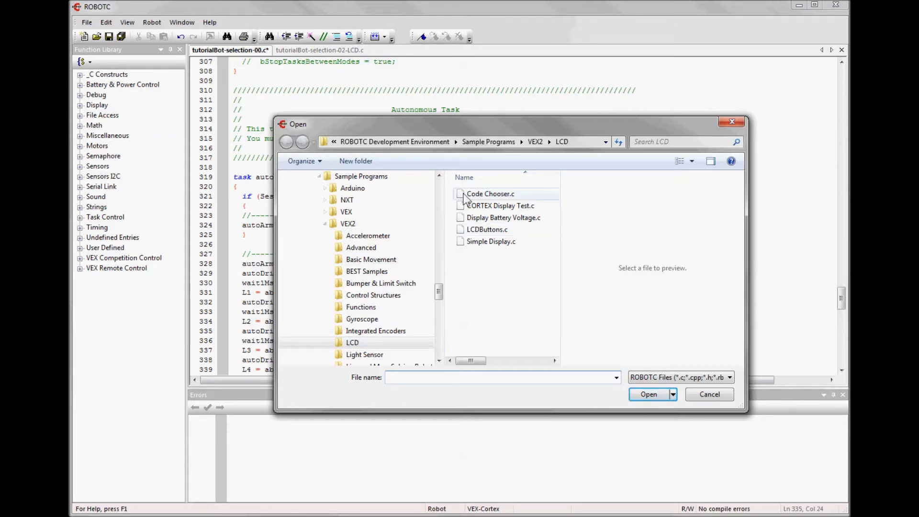
{"action": "double_click", "coordinate": [491, 194]}
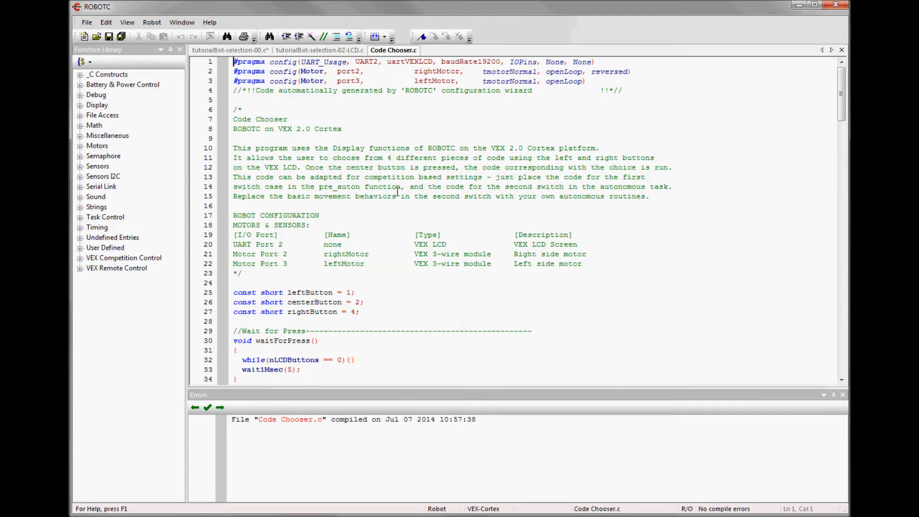
Drag the count variable declaration out of task main up above the const short button definitions.
{"action": "scroll", "scroll_direction": "down", "scroll_amount": 3}
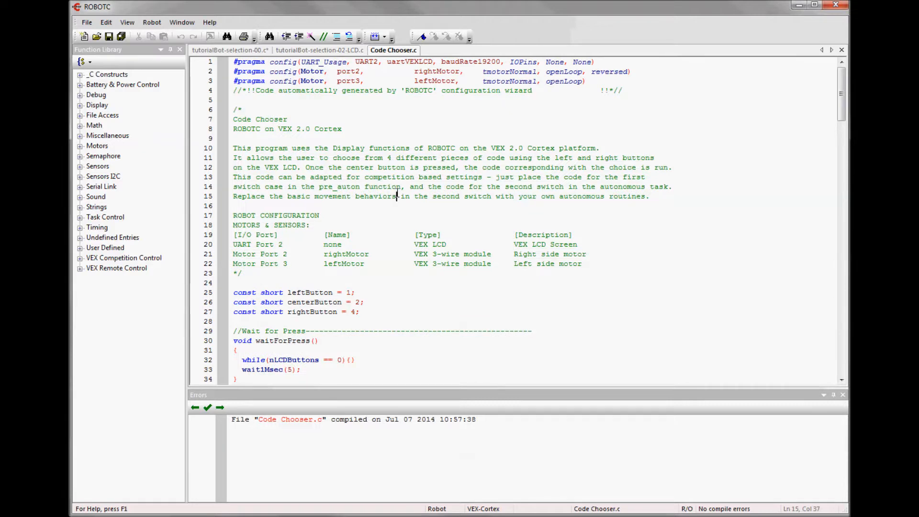
{"action": "scroll", "scroll_direction": "down", "scroll_amount": 3}
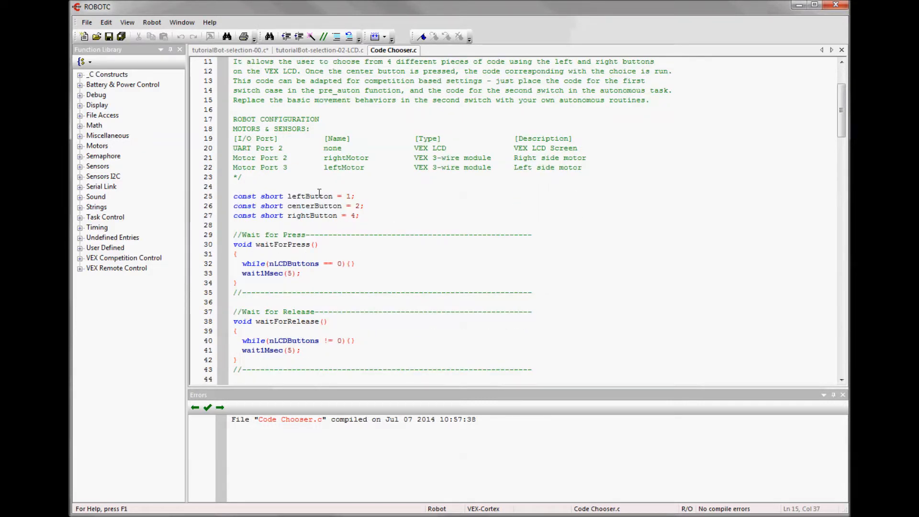
{"action": "scroll", "scroll_direction": "down", "scroll_amount": 3}
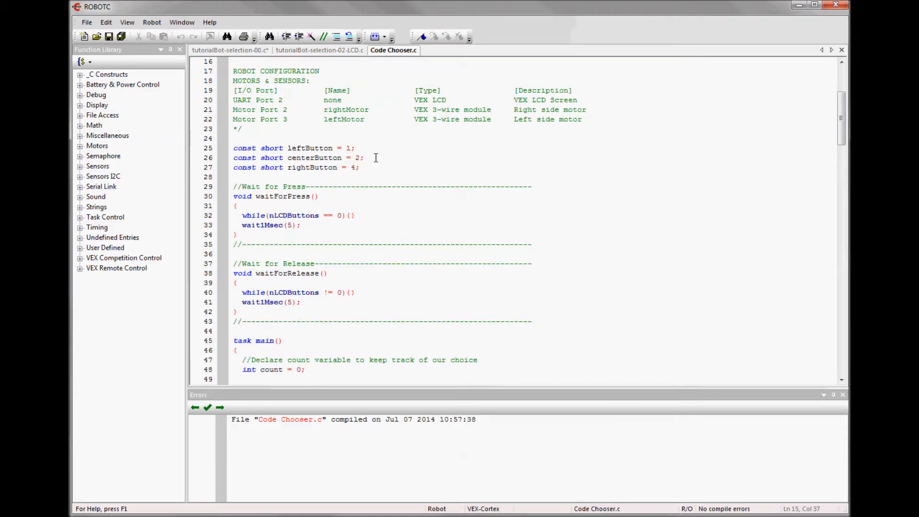
{"action": "mouse_move", "coordinate": [246, 323]}
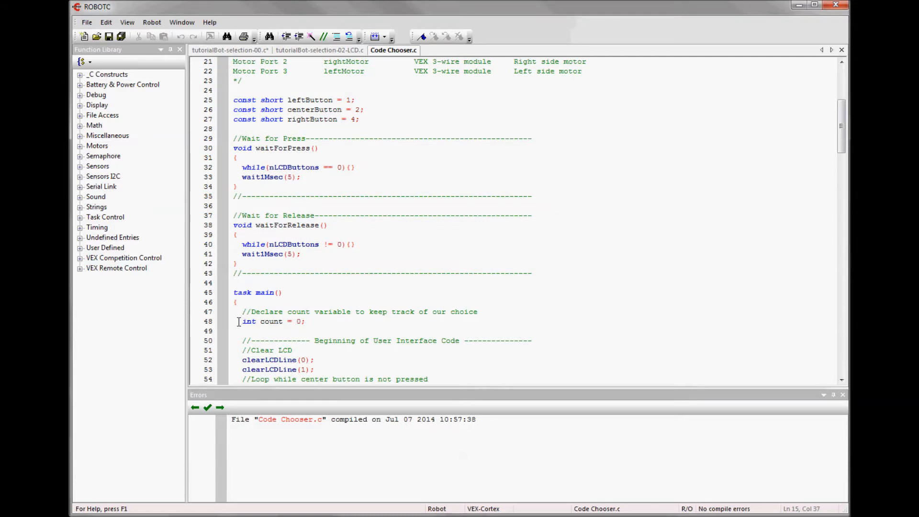
{"action": "left_click_drag", "start_coordinate": [246, 311], "coordinate": [304, 322]}
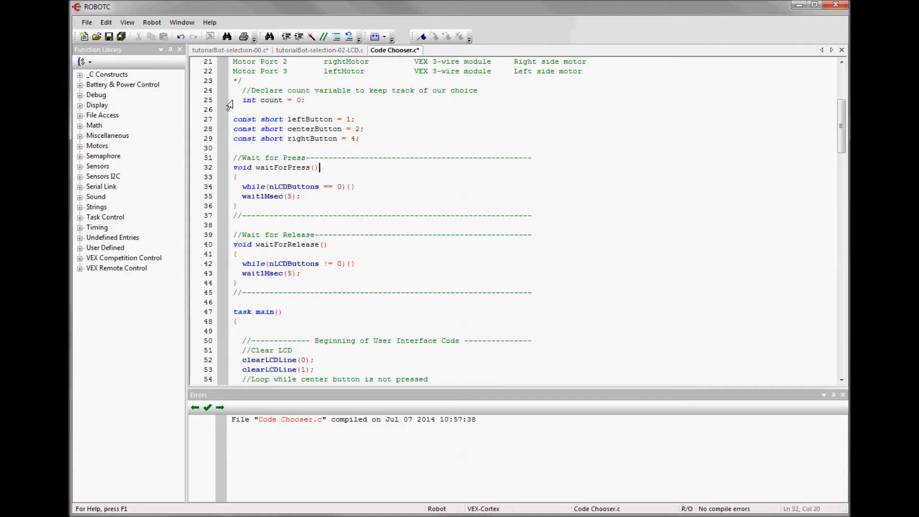
{"action": "left_click_drag", "start_coordinate": [243, 90], "coordinate": [304, 100]}
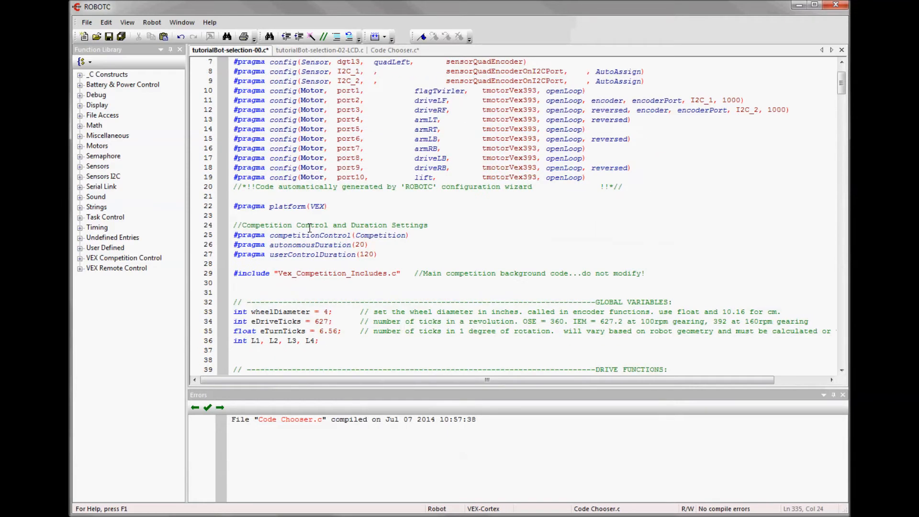
Add count, button constants and waitForPress/waitForRelease to the template under LCD VARIABLES: and LCD FUNCTIONS: headers.
{"action": "scroll", "scroll_direction": "down", "scroll_amount": 3}
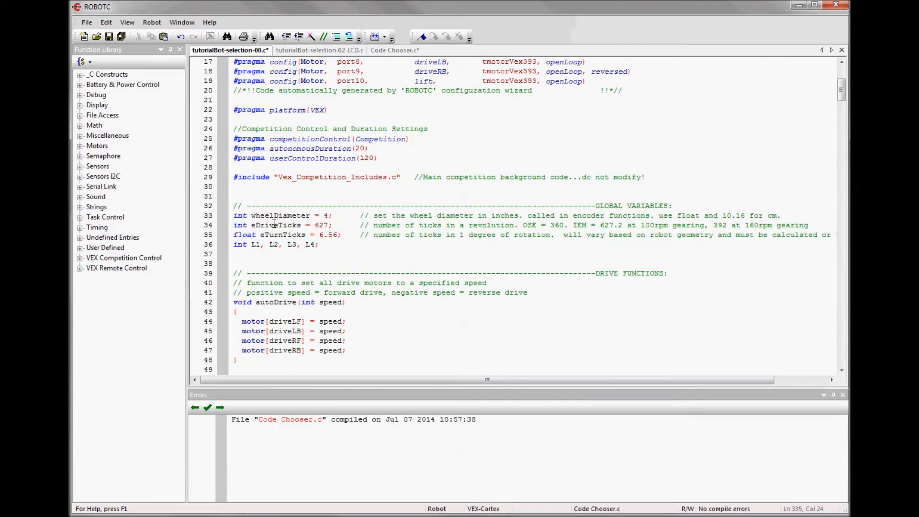
{"action": "left_click", "coordinate": [240, 257]}
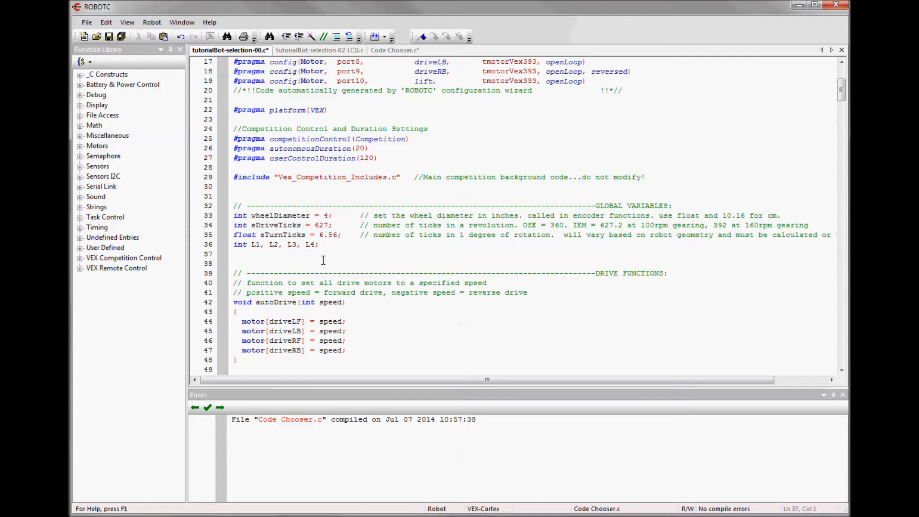
{"action": "scroll", "scroll_direction": "down", "scroll_amount": 3}
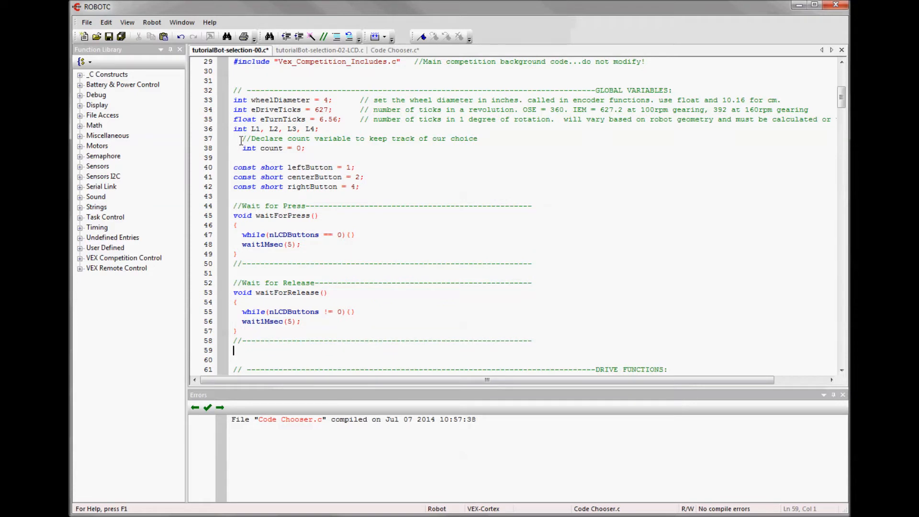
{"action": "key", "text": "Backspace"}
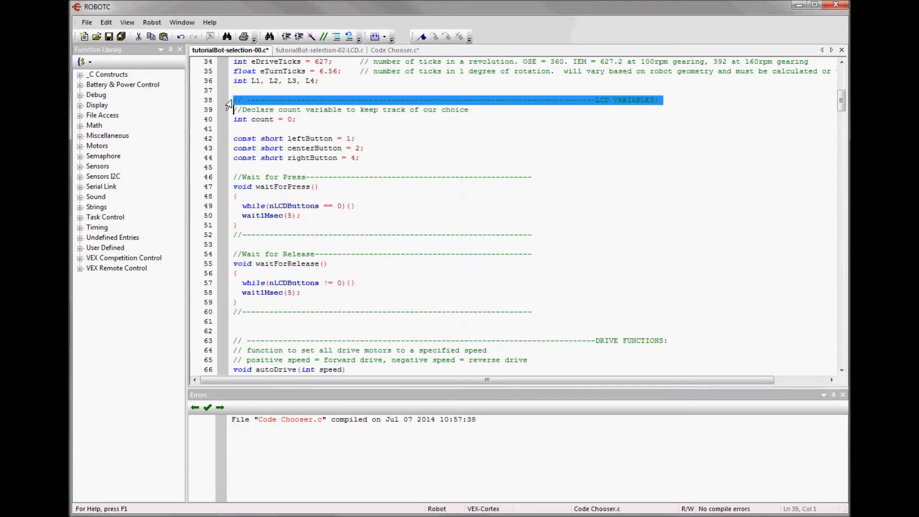
{"action": "left_click", "coordinate": [234, 176]}
{"action": "type", "text": "// ----------------------------------------------------------------------------LCD FU"}
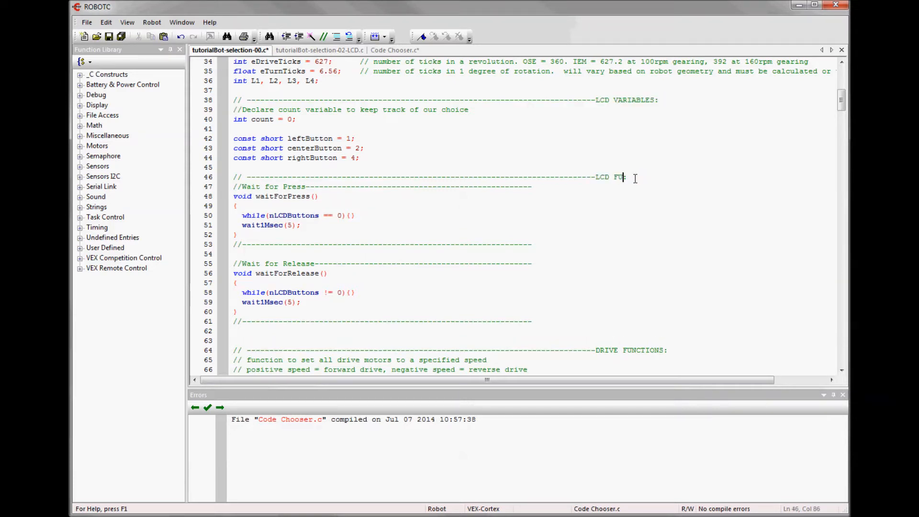
{"action": "type", "text": "NCTIONS:"}
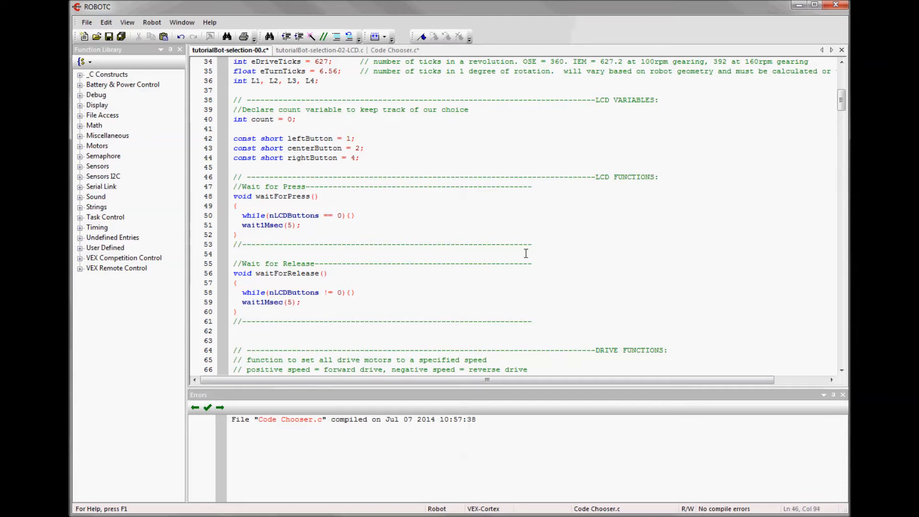
{"action": "mouse_move", "coordinate": [336, 220]}
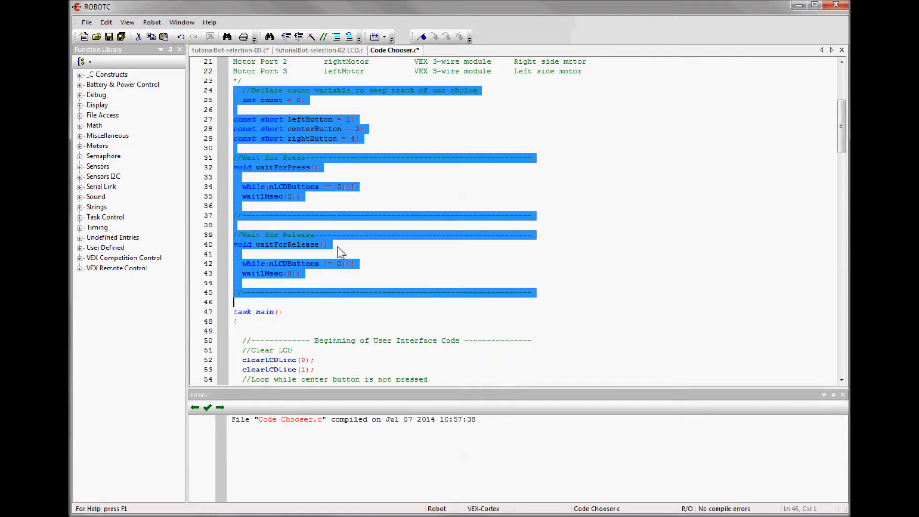
Copy Code Chooser.c's block from 'Beginning of User Interface Code' through 'End of User Interface Code'.
{"action": "scroll", "scroll_direction": "down", "scroll_amount": 3}
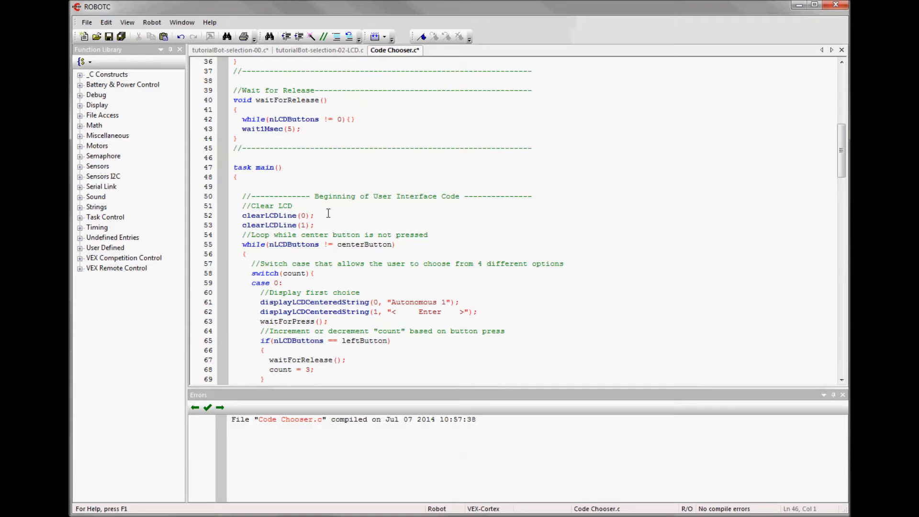
{"action": "mouse_move", "coordinate": [455, 193]}
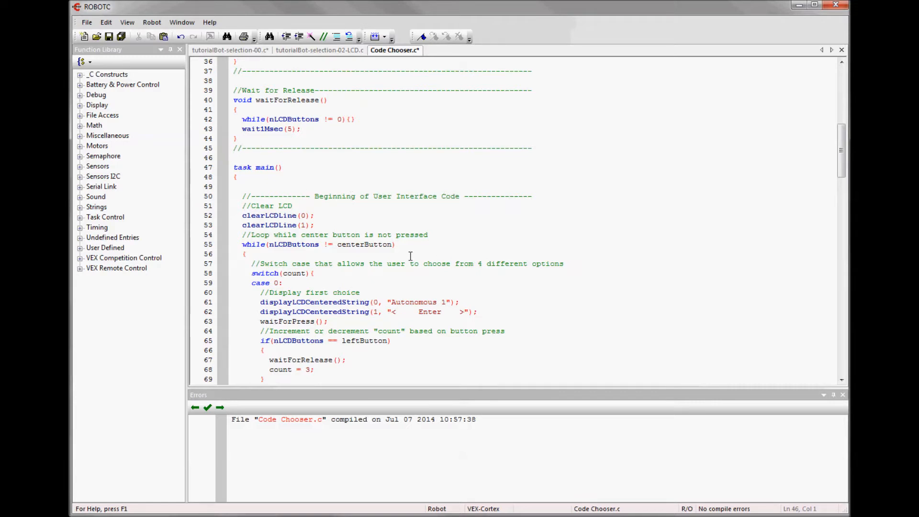
{"action": "left_click", "coordinate": [234, 157]}
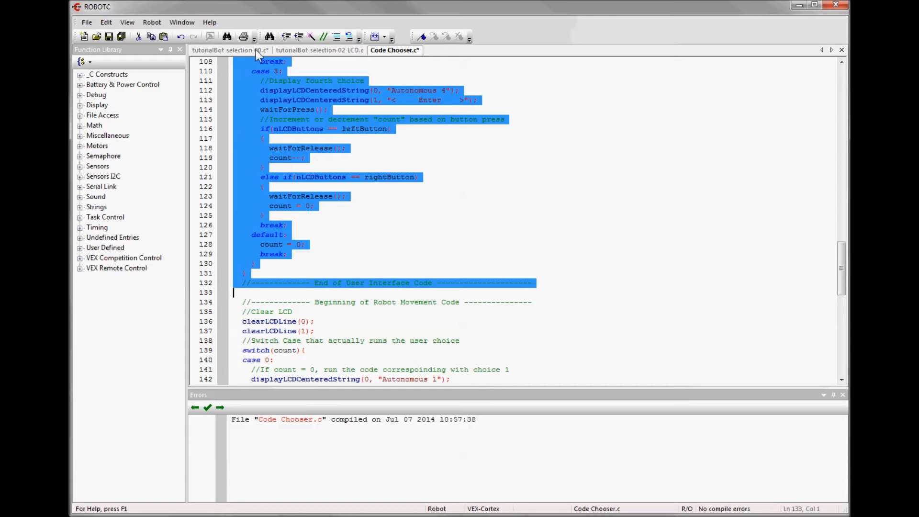
Paste the LCD user interface code into the template's pre_auton function.
{"action": "left_click", "coordinate": [229, 50]}
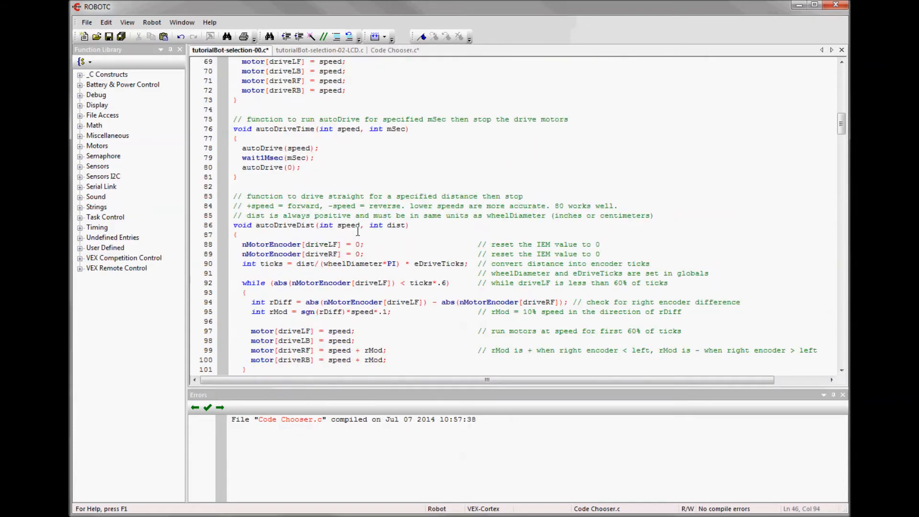
{"action": "scroll", "scroll_direction": "down", "scroll_amount": 3}
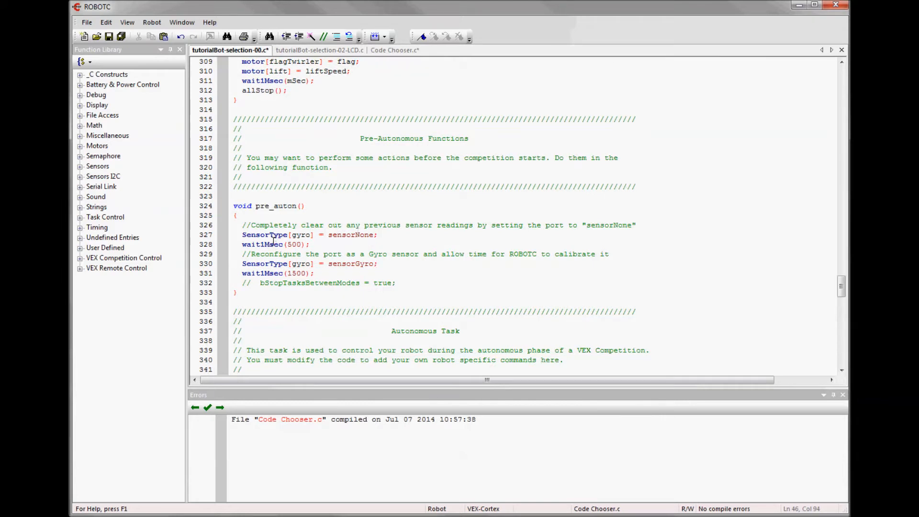
{"action": "scroll", "scroll_direction": "down", "scroll_amount": 3}
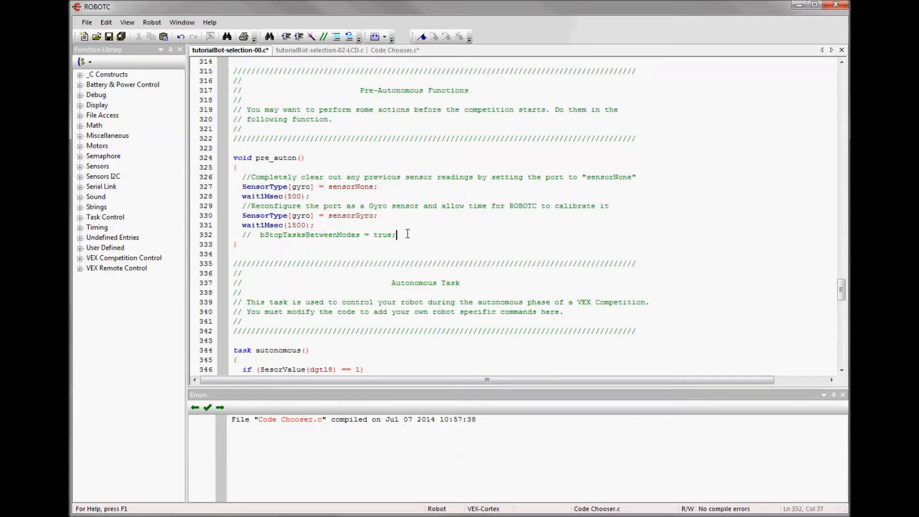
{"action": "key", "text": "Enter"}
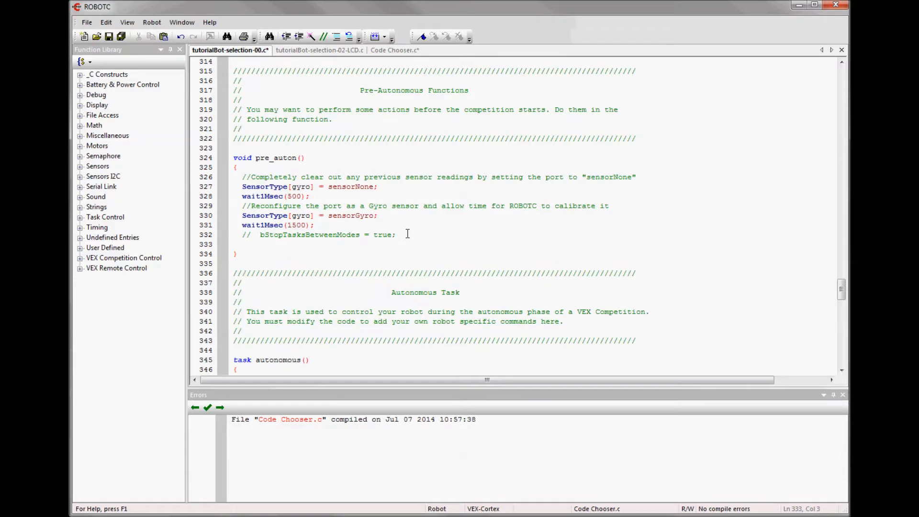
{"action": "scroll", "scroll_direction": "down", "scroll_amount": 3}
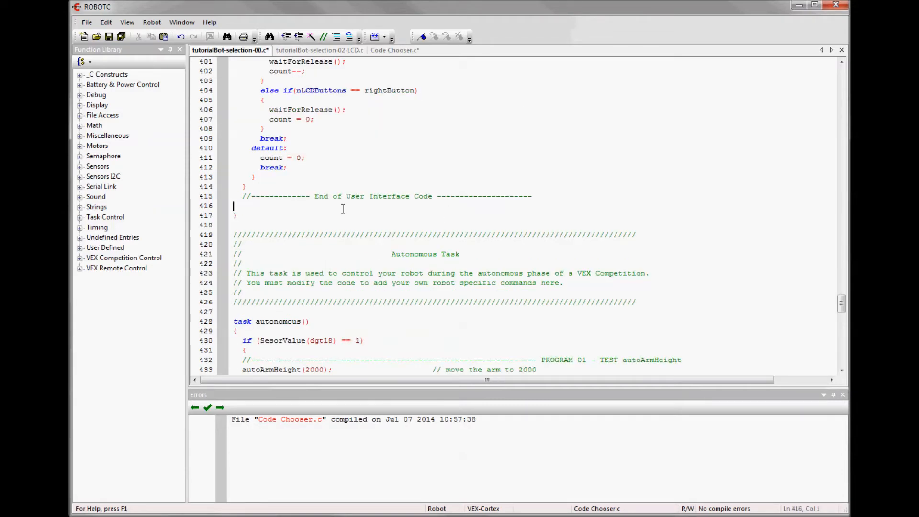
{"action": "scroll", "scroll_direction": "up", "scroll_amount": 3}
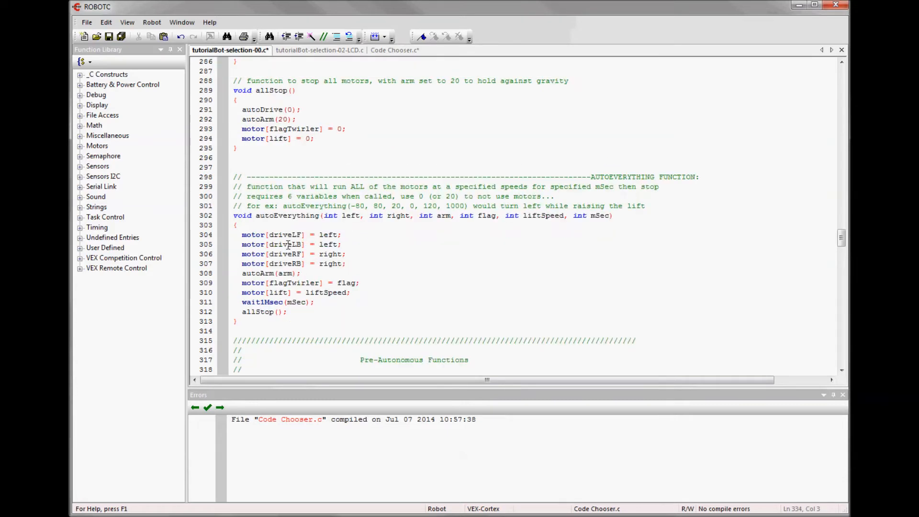
Reuse the AUTOEVERYTHING FUNCTION divider above the pasted code, relabelled as LCD CODE:.
{"action": "left_click", "coordinate": [228, 176]}
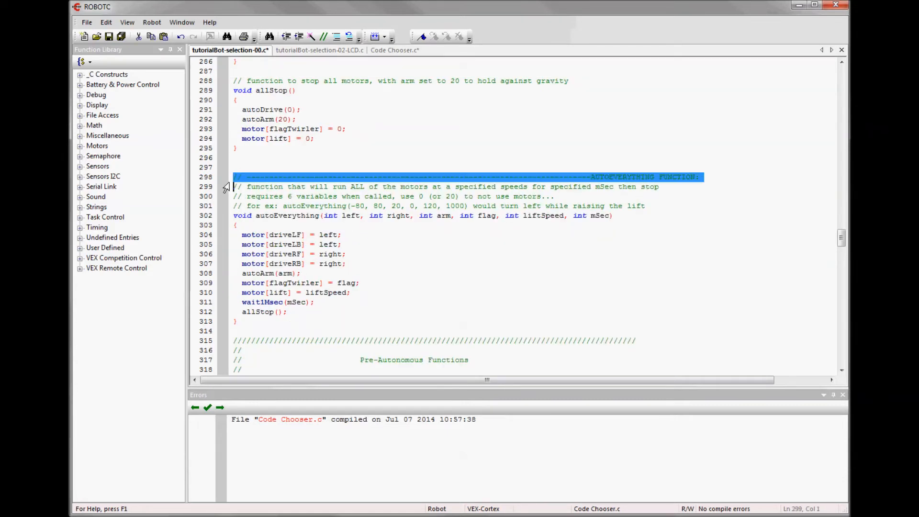
{"action": "scroll", "scroll_direction": "down", "scroll_amount": 3}
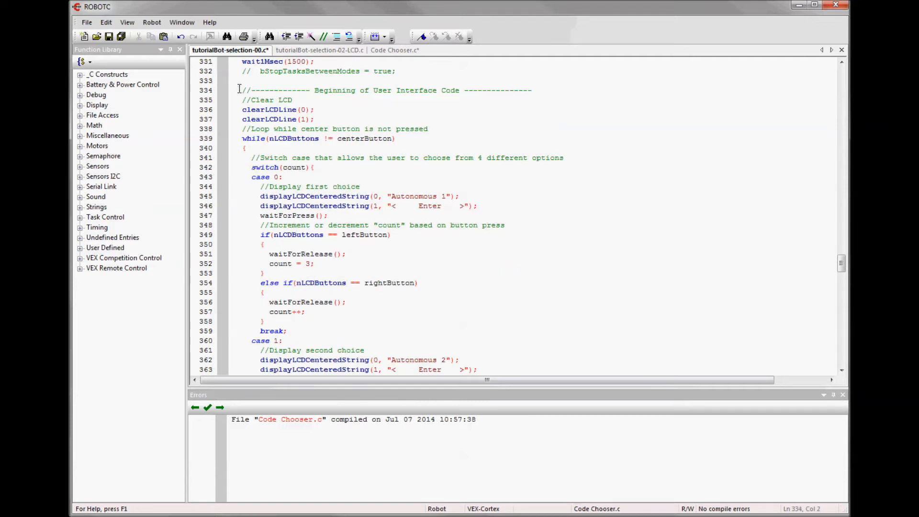
{"action": "type", "text": "AUTOEVERYTHING FUNCTION:"}
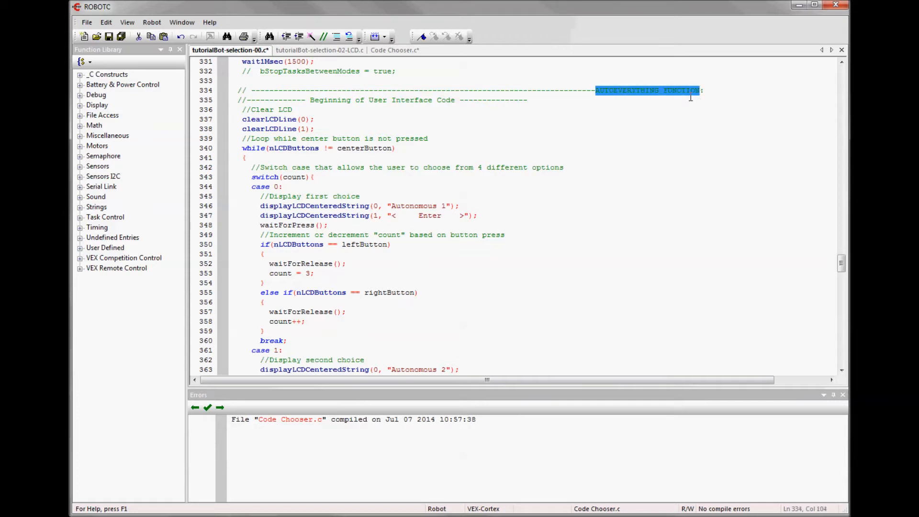
{"action": "type", "text": "LCD"}
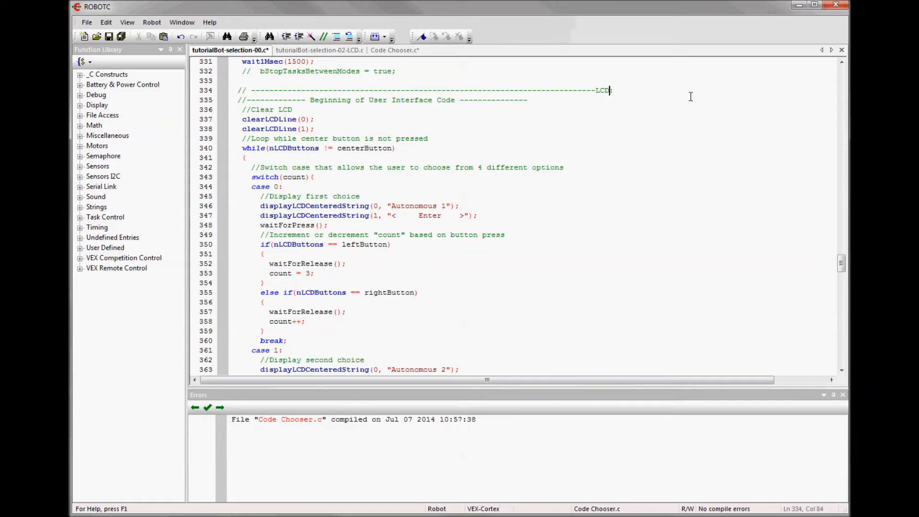
{"action": "type", "text": "CODE"}
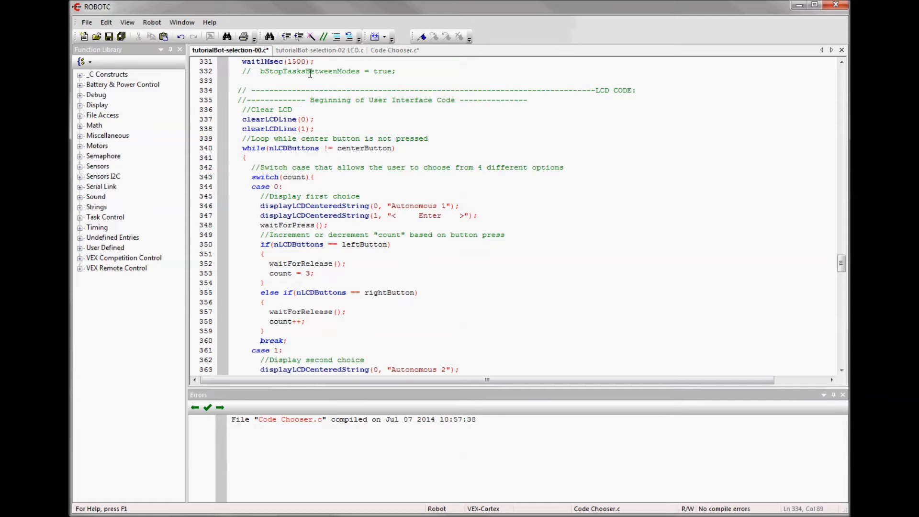
{"action": "scroll", "scroll_direction": "down", "scroll_amount": 3}
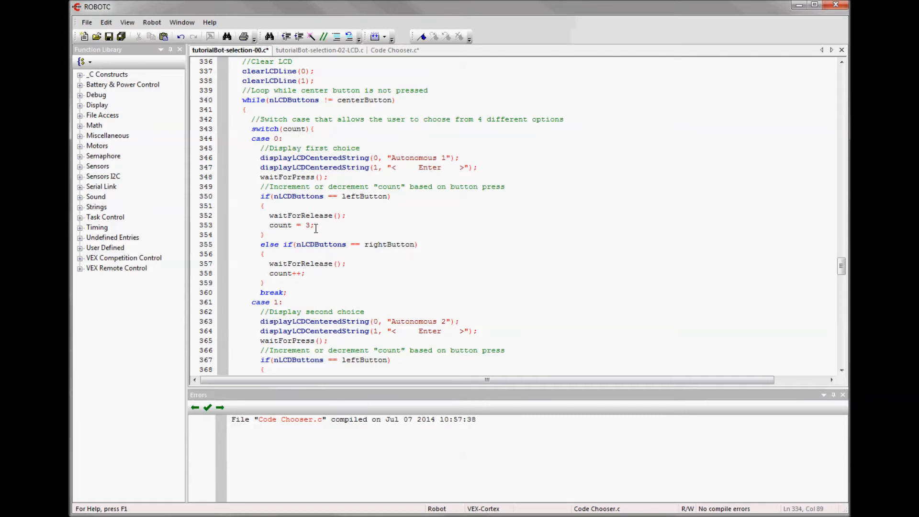
{"action": "mouse_move", "coordinate": [382, 259]}
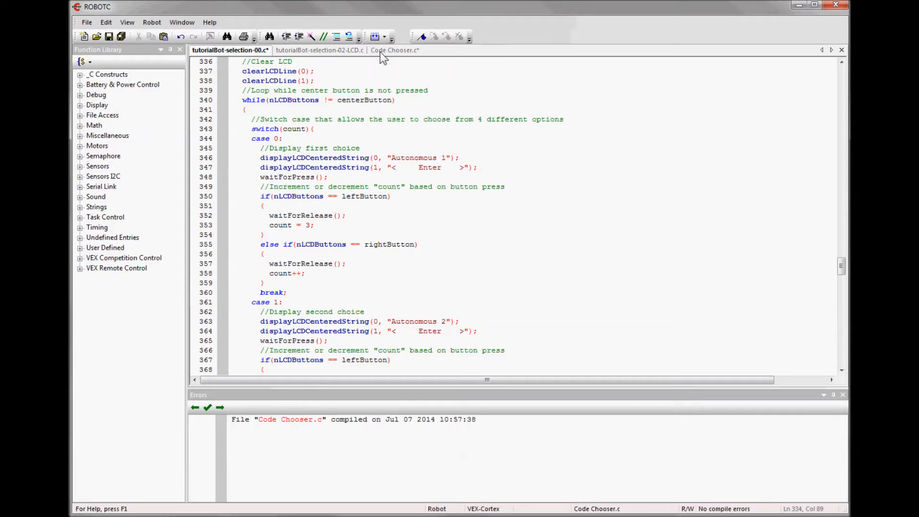
{"action": "mouse_move", "coordinate": [393, 49]}
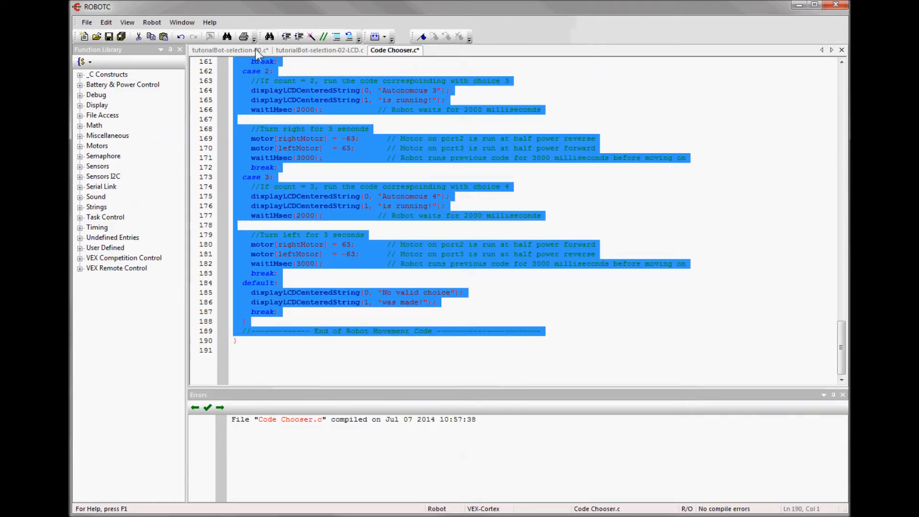
Paste Code Chooser's count switch into task autonomous with the PROGRAM 01 autoArmHeight test in case 0.
{"action": "left_click", "coordinate": [229, 50]}
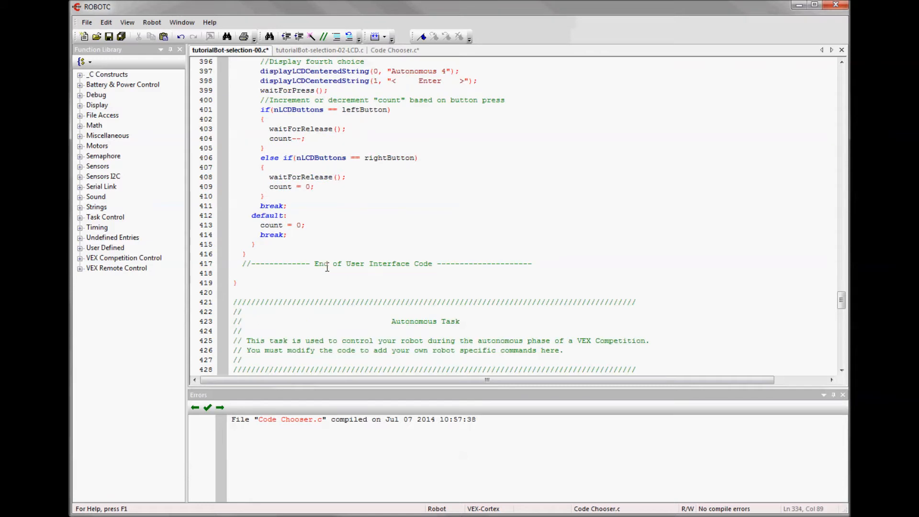
{"action": "scroll", "scroll_direction": "down", "scroll_amount": 3}
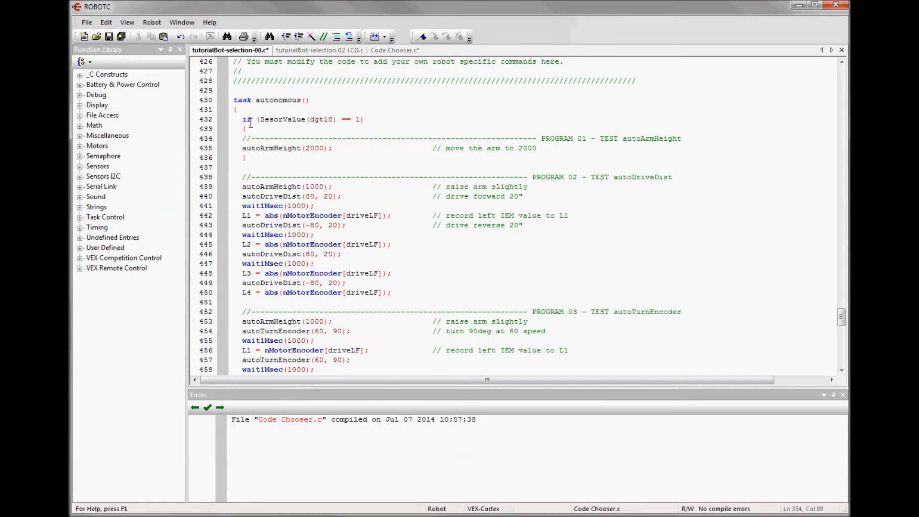
{"action": "left_click", "coordinate": [238, 109]}
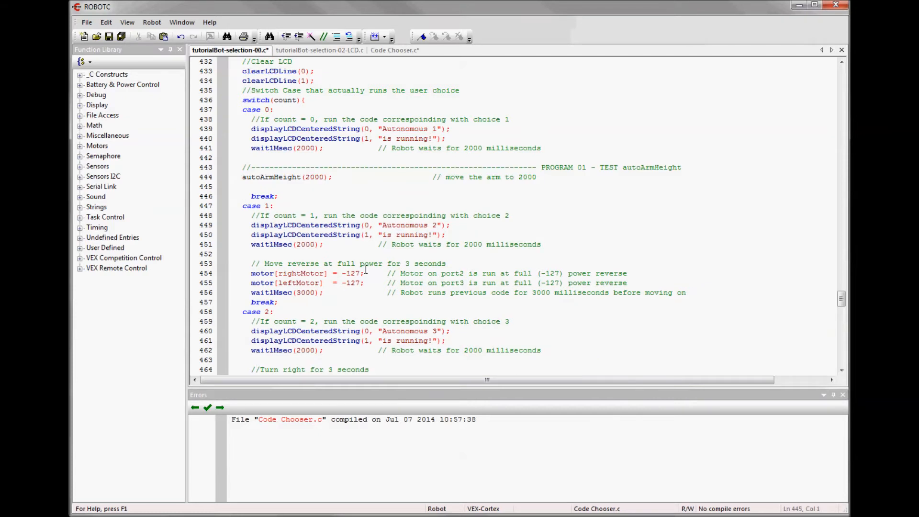
{"action": "mouse_move", "coordinate": [378, 142]}
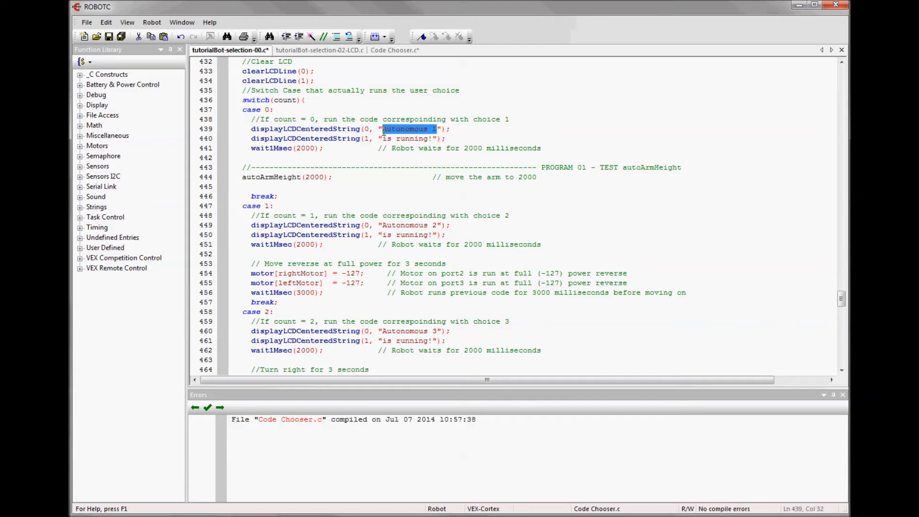
Label case 0 as the '1: ArmHeight' autoArmHeight test.
{"action": "type", "text": "T:"}
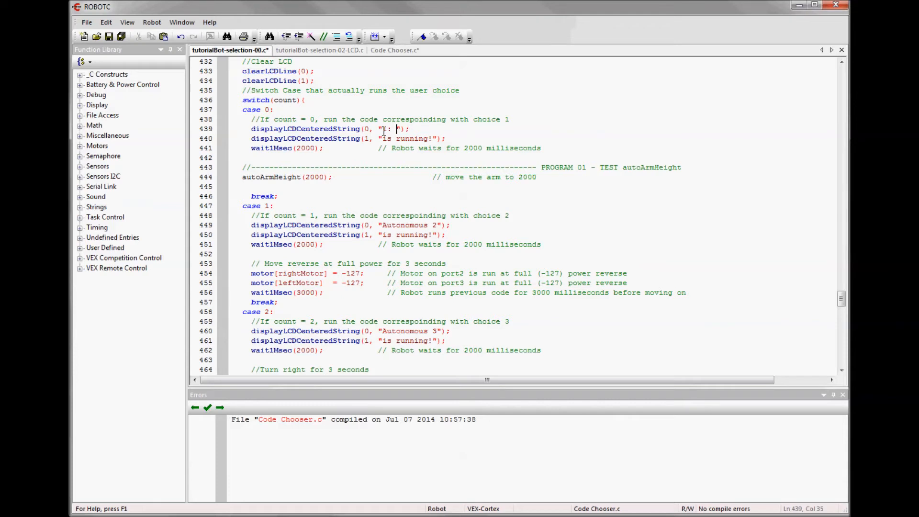
{"action": "type", "text": "AU"}
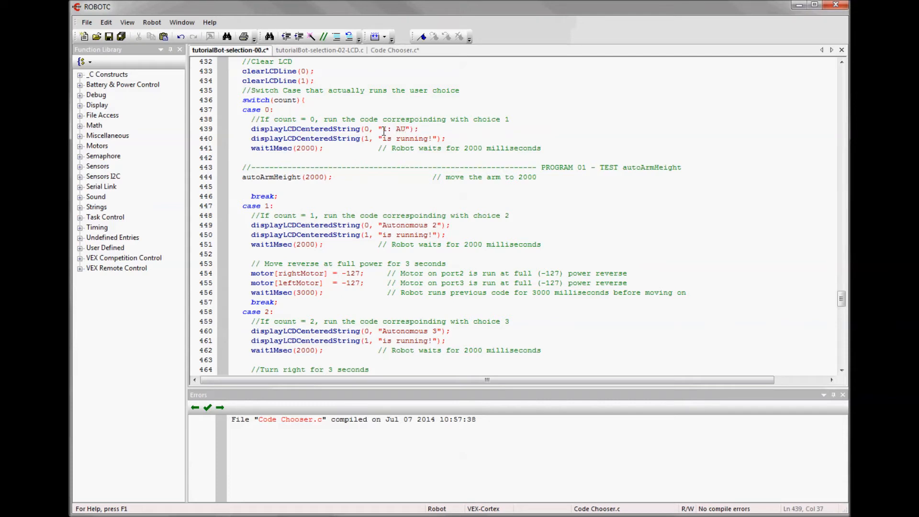
{"action": "type", "text": "auto"}
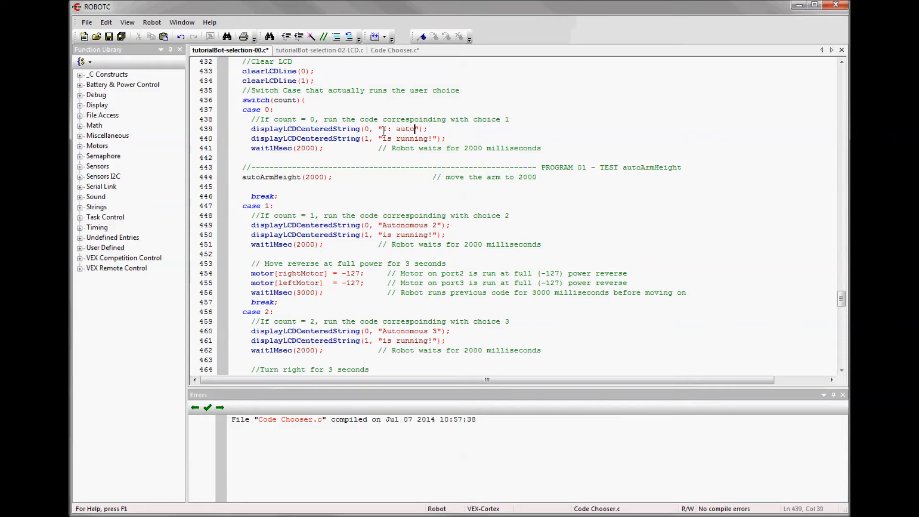
{"action": "type", "text": "ArmHeigh"}
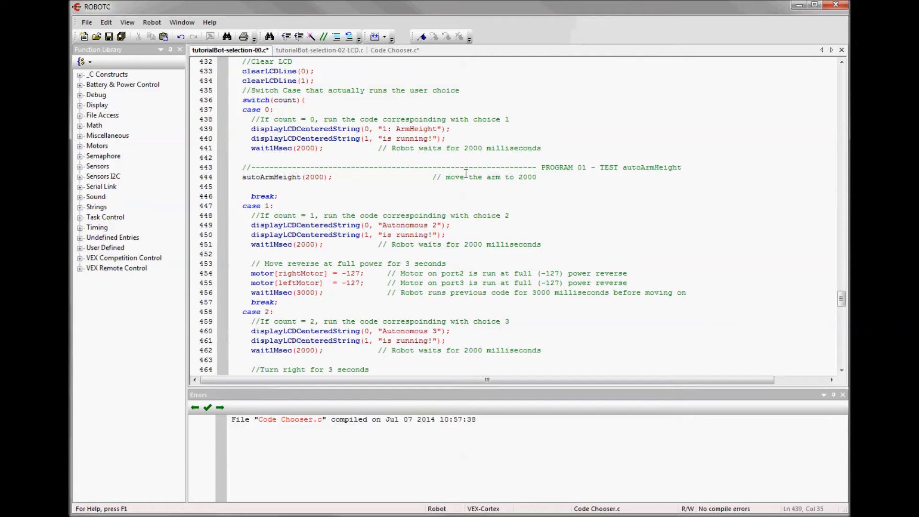
Select the PROGRAM 02 autoDriveDist block to move into case 1 in place of the reverse drive code.
{"action": "scroll", "scroll_direction": "down", "scroll_amount": 3}
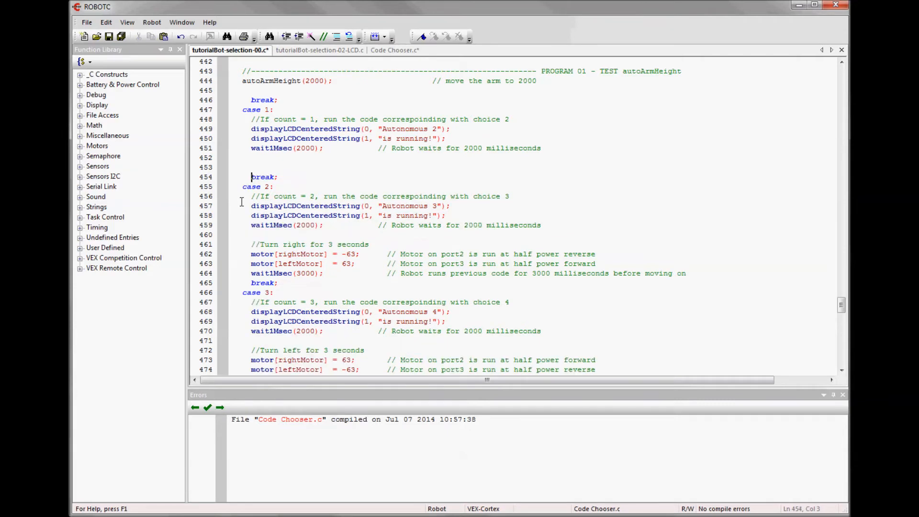
{"action": "scroll", "scroll_direction": "down", "scroll_amount": 3}
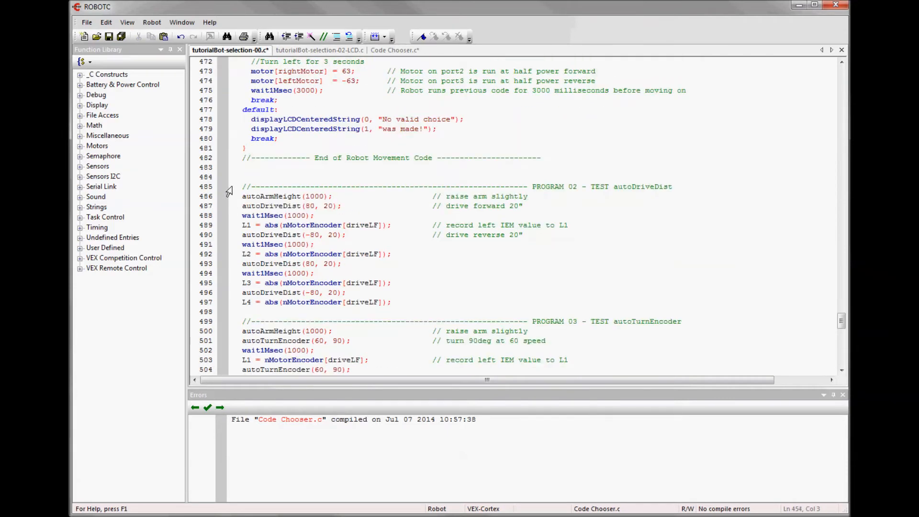
{"action": "left_click_drag", "start_coordinate": [242, 186], "coordinate": [392, 301]}
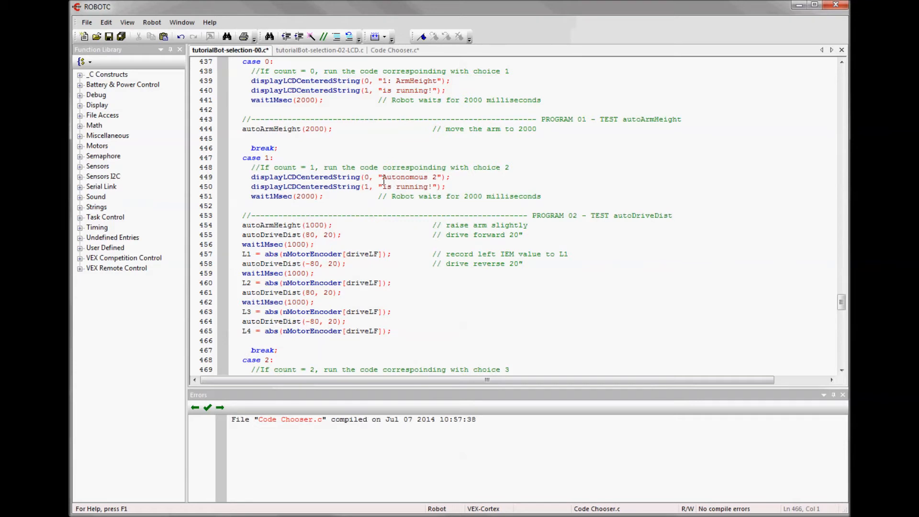
{"action": "double_click", "coordinate": [407, 176]}
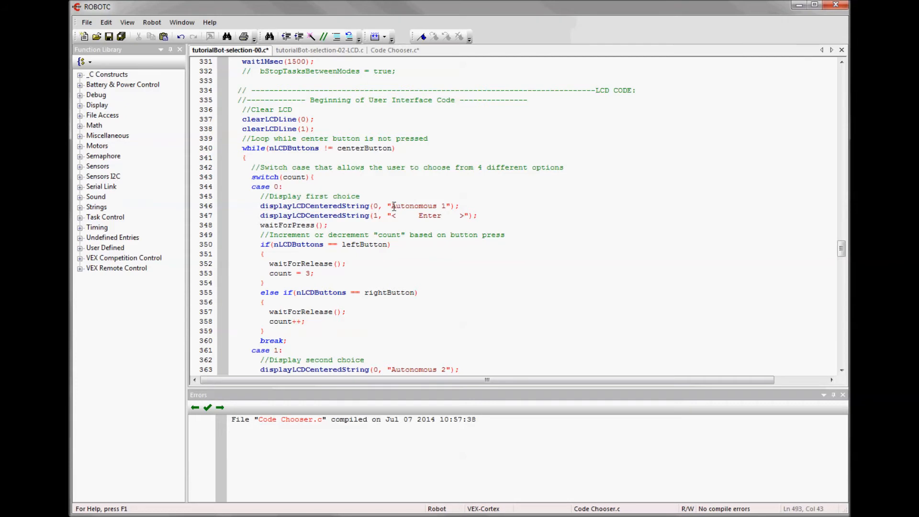
Replace the Autonomous 1 LCD menu label with "1: ArmHeight".
{"action": "double_click", "coordinate": [415, 206]}
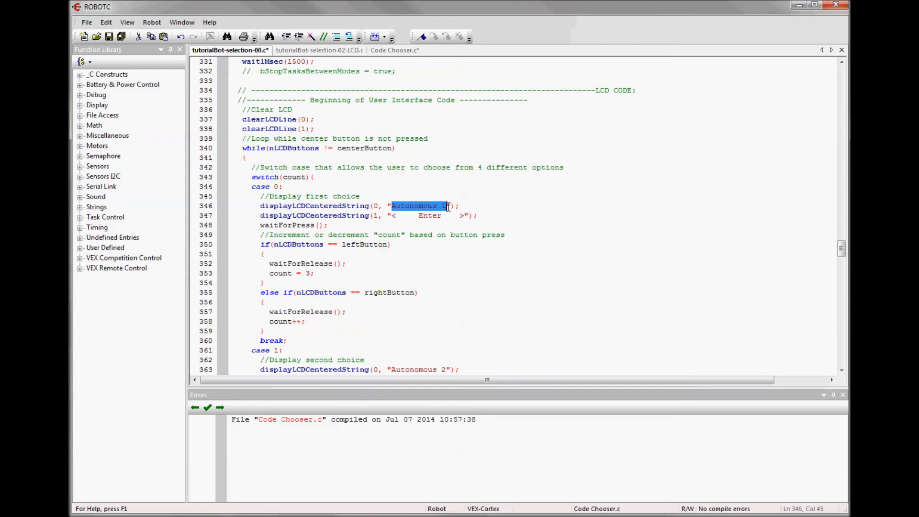
{"action": "type", "text": "1:"}
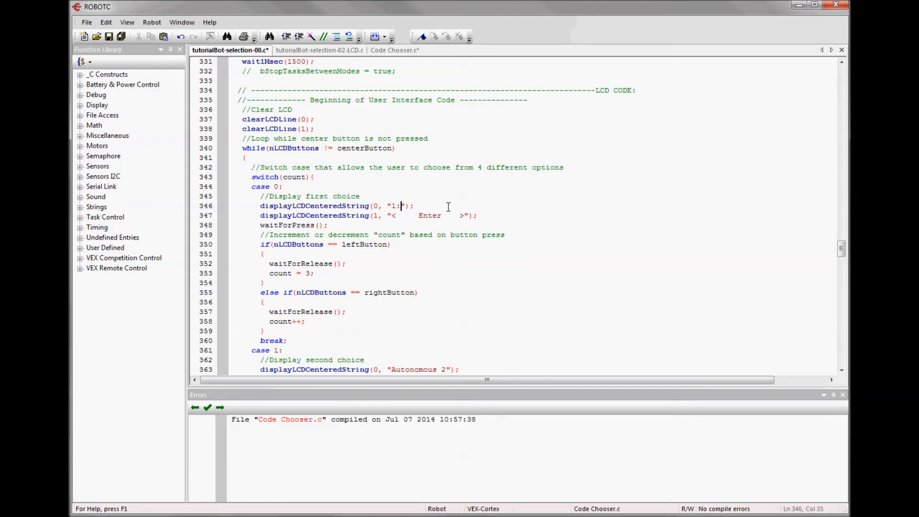
{"action": "type", "text": "\" \""}
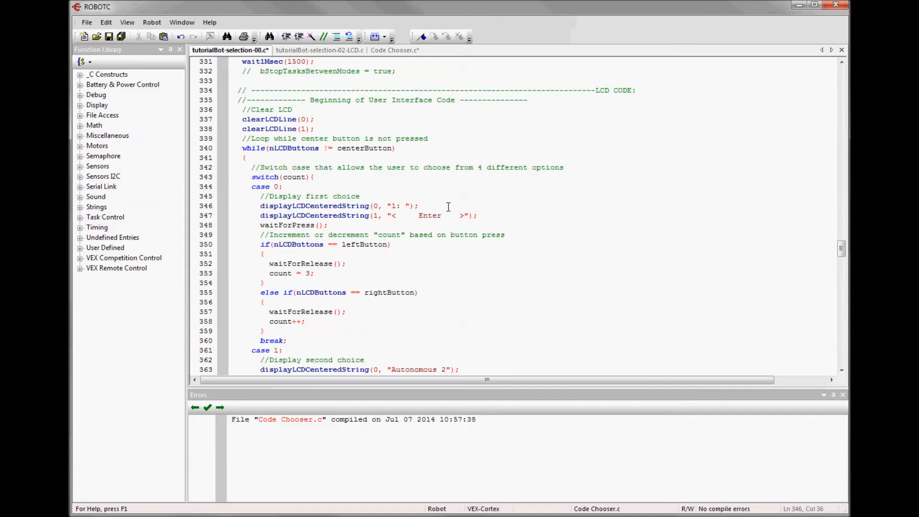
{"action": "type", "text": "ArmHeight"}
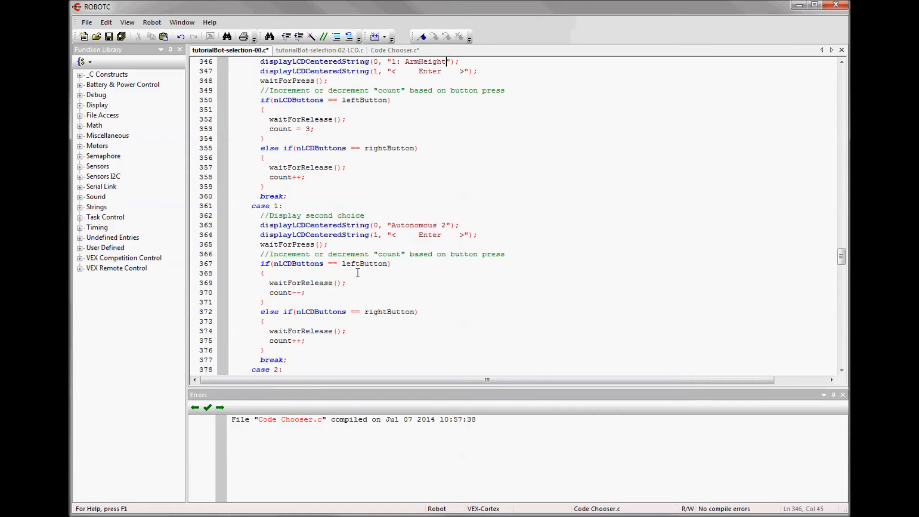
Switch to the finished tutorialBot-selection-02-LCD.c program with its named choices.
{"action": "scroll", "scroll_direction": "down", "scroll_amount": 3}
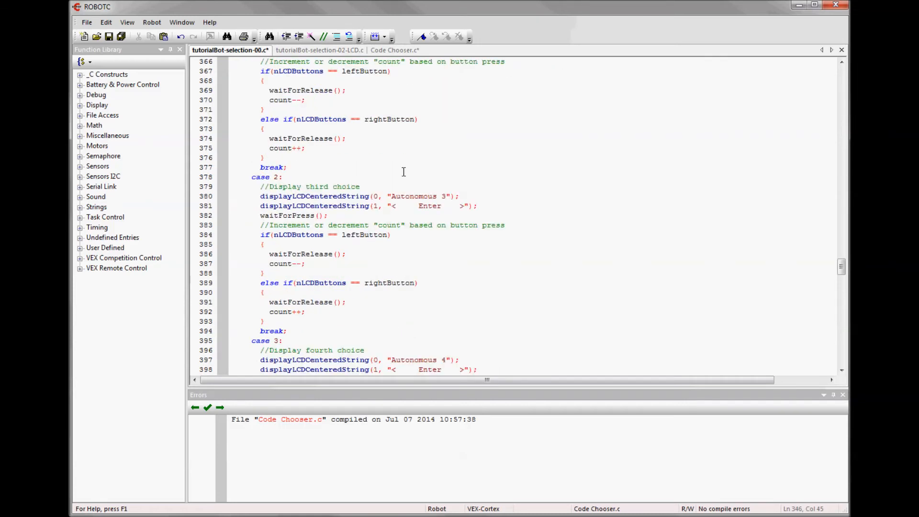
{"action": "scroll", "scroll_direction": "down", "scroll_amount": 3}
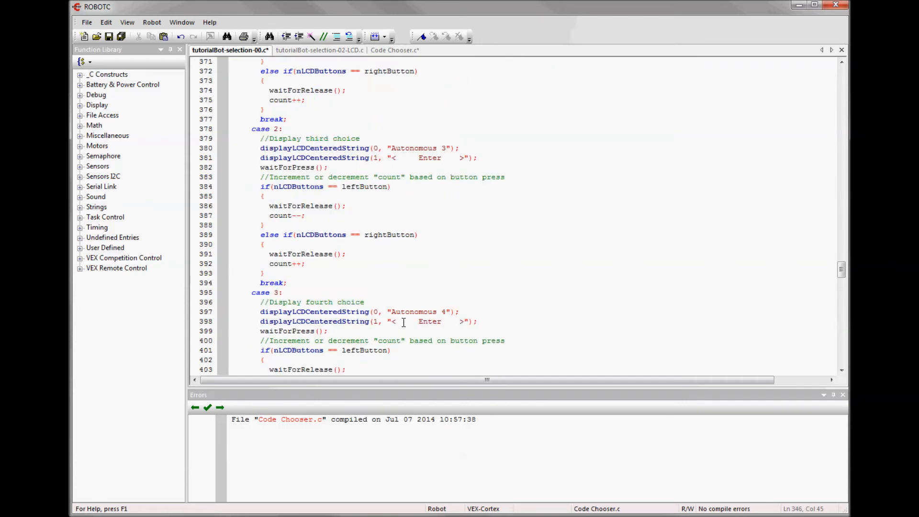
{"action": "left_click", "coordinate": [318, 50]}
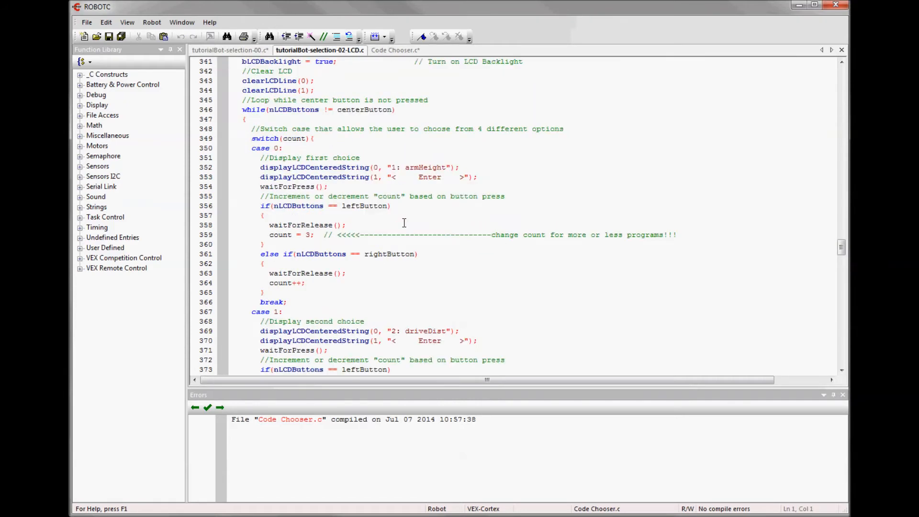
Review the four named cases, jump to the usercontrol task, and bring up the File menu.
{"action": "scroll", "scroll_direction": "down", "scroll_amount": 3}
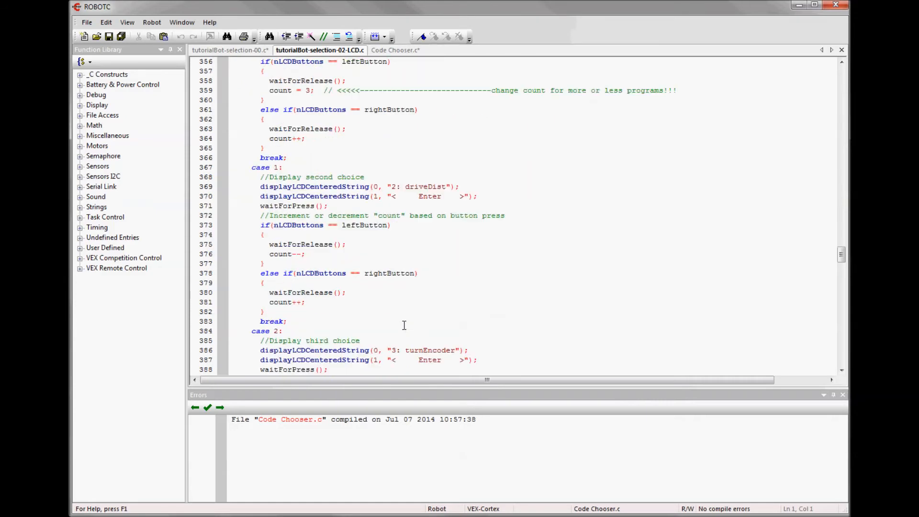
{"action": "scroll", "scroll_direction": "down", "scroll_amount": 3}
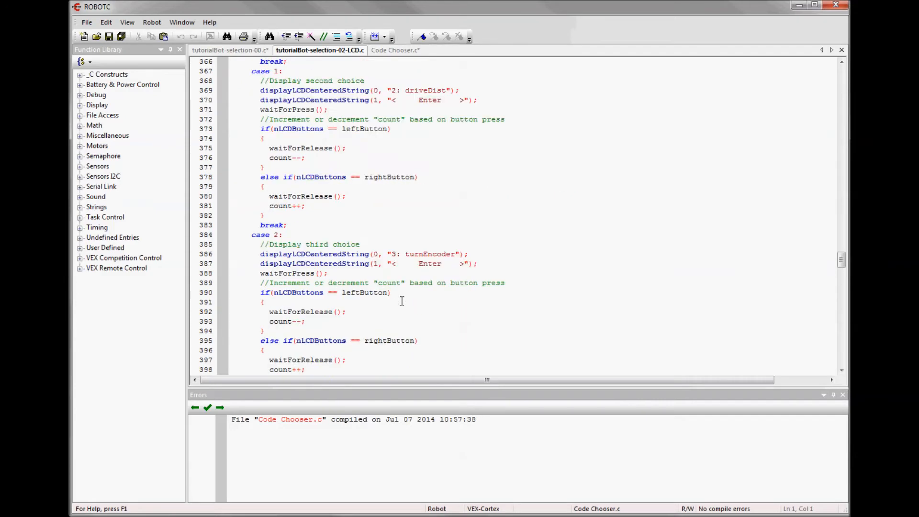
{"action": "mouse_move", "coordinate": [448, 253]}
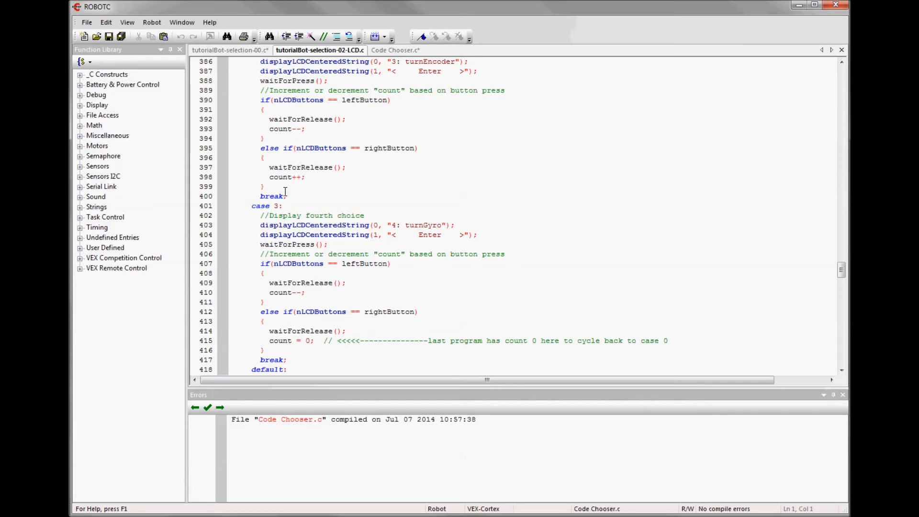
{"action": "scroll", "scroll_direction": "down", "scroll_amount": 3}
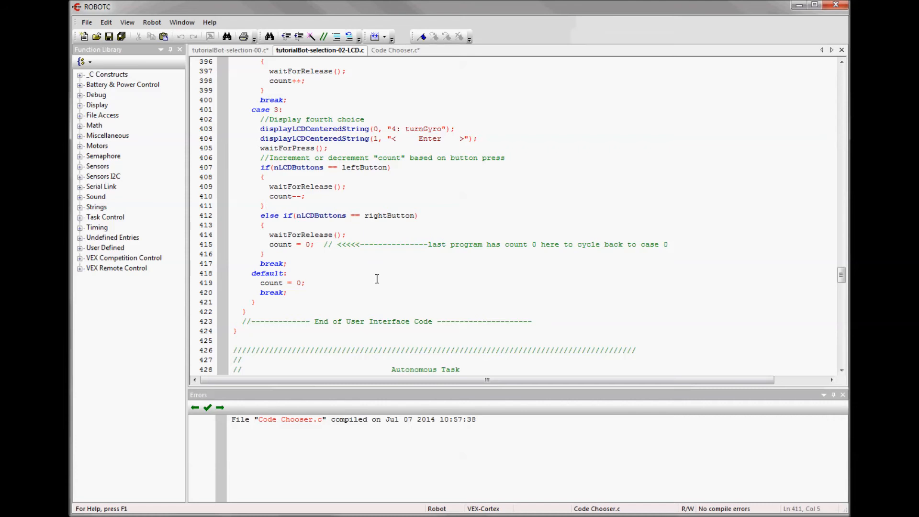
{"action": "left_click", "coordinate": [265, 206]}
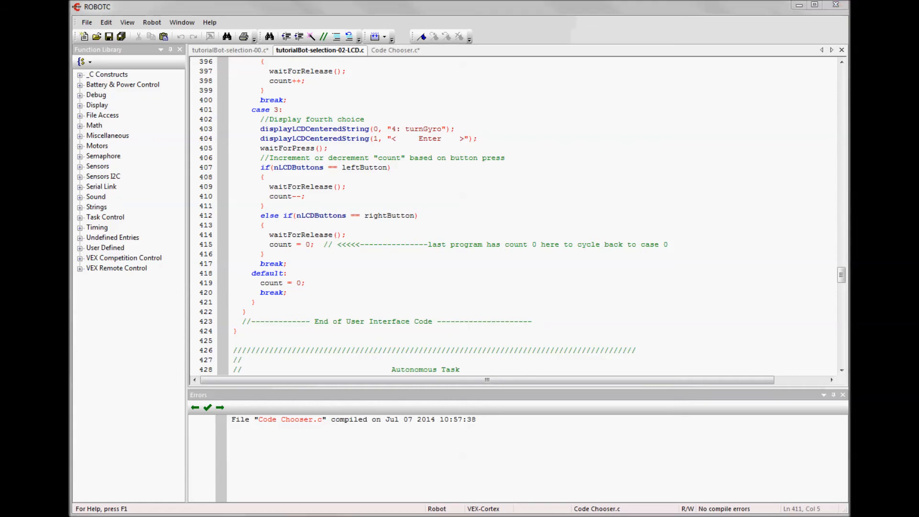
{"action": "left_click", "coordinate": [86, 22]}
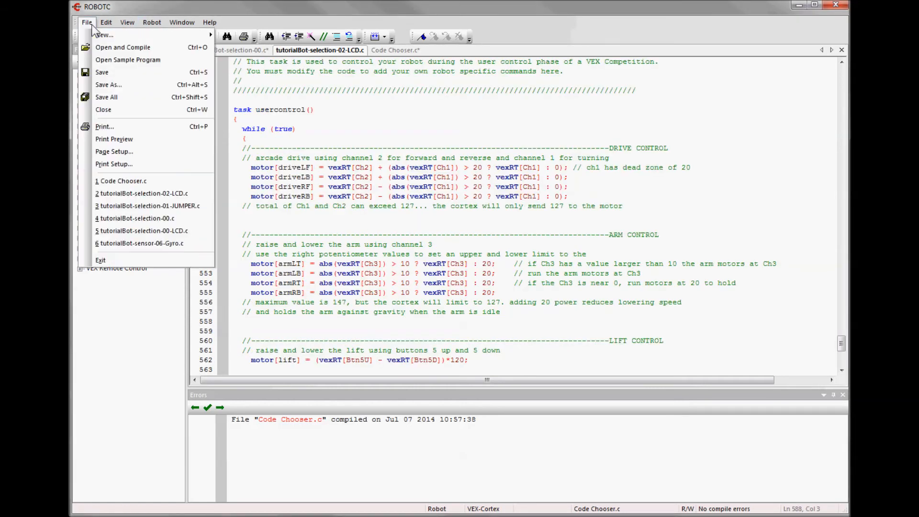
{"action": "mouse_move", "coordinate": [128, 60]}
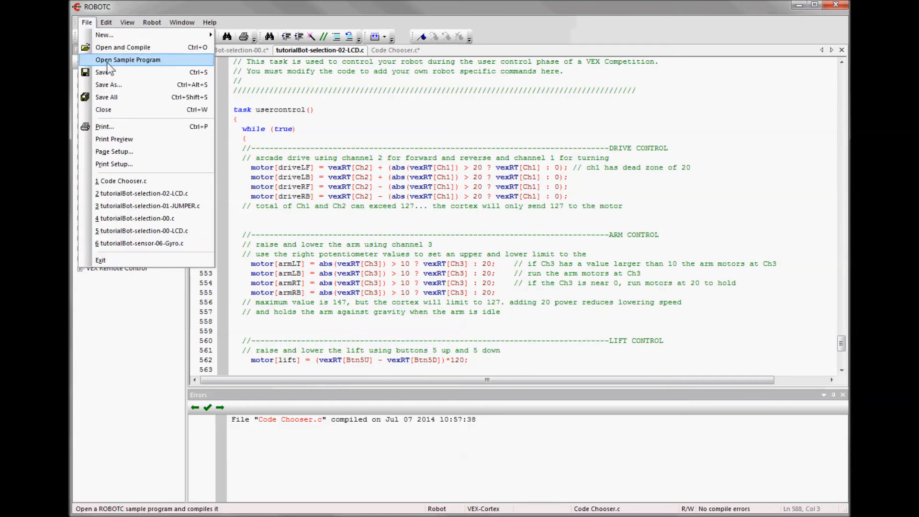
Open the VEX2 LCD sample Display Battery Voltage.c, then return to tutorialBot-selection-02-LCD.c.
{"action": "left_click", "coordinate": [127, 60]}
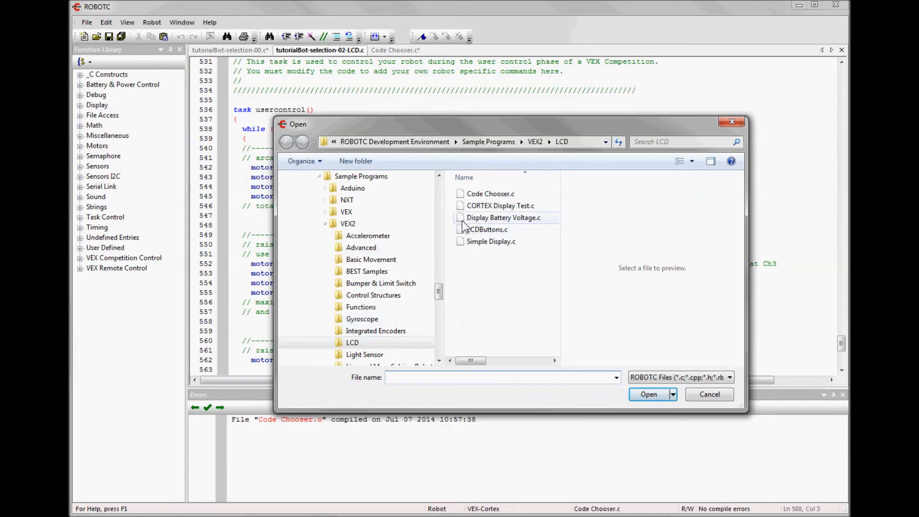
{"action": "mouse_move", "coordinate": [516, 223]}
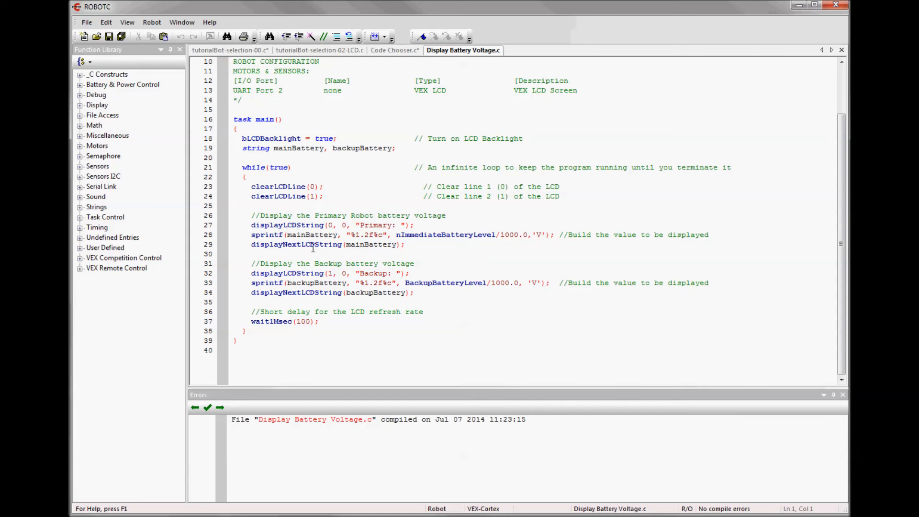
{"action": "mouse_move", "coordinate": [335, 286]}
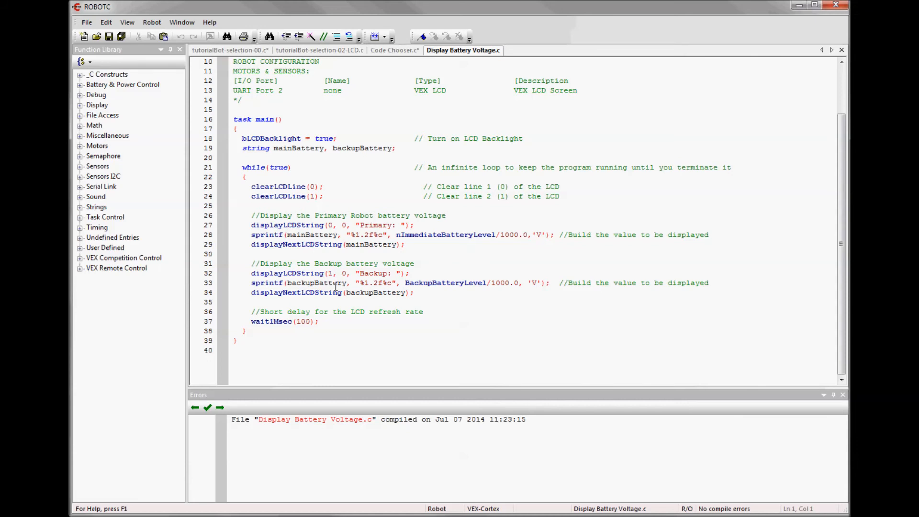
{"action": "left_click", "coordinate": [320, 50]}
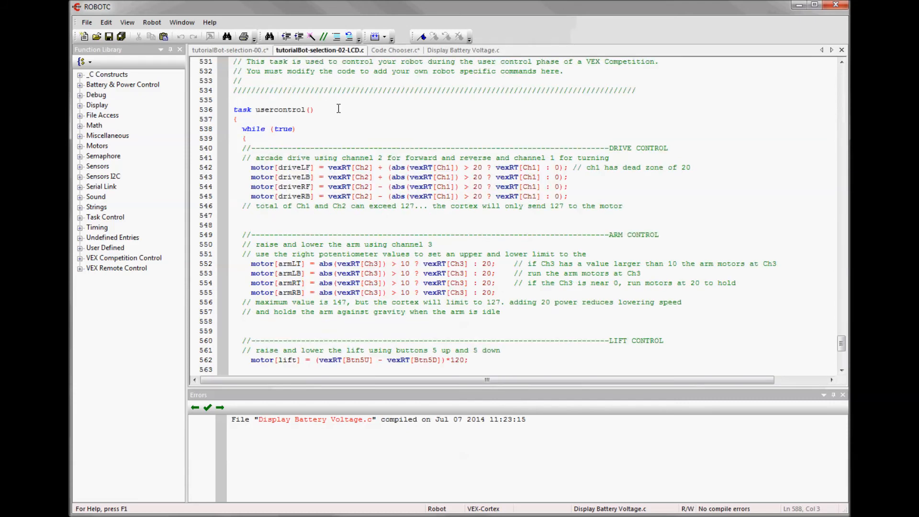
{"action": "scroll", "scroll_direction": "down", "scroll_amount": 3}
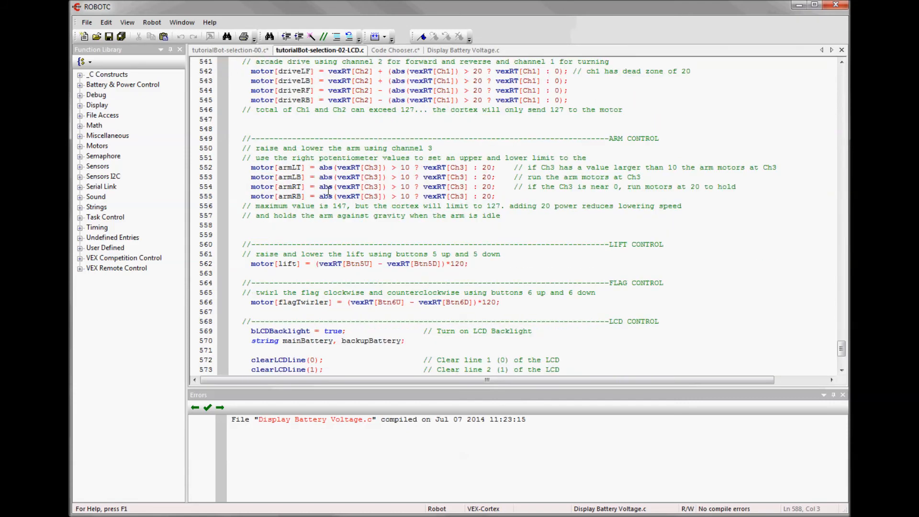
{"action": "scroll", "scroll_direction": "down", "scroll_amount": 3}
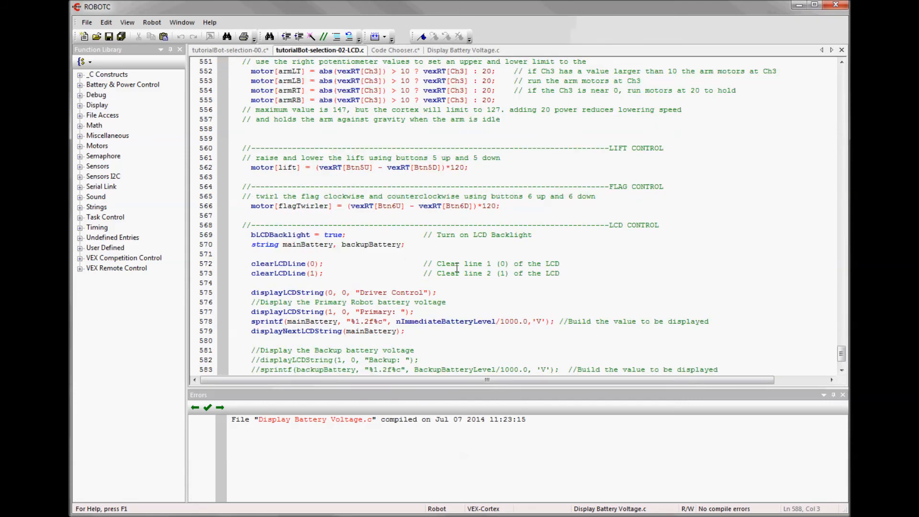
{"action": "scroll", "scroll_direction": "down", "scroll_amount": 3}
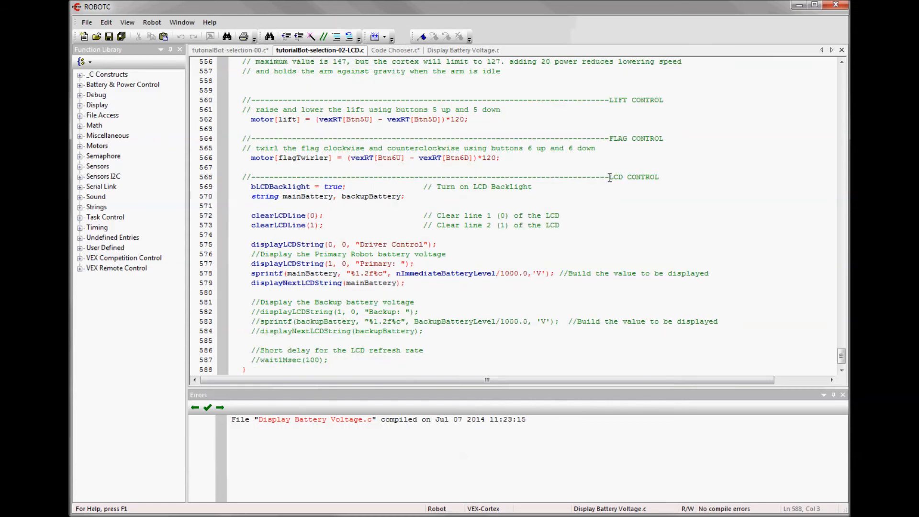
{"action": "scroll", "scroll_direction": "down", "scroll_amount": 3}
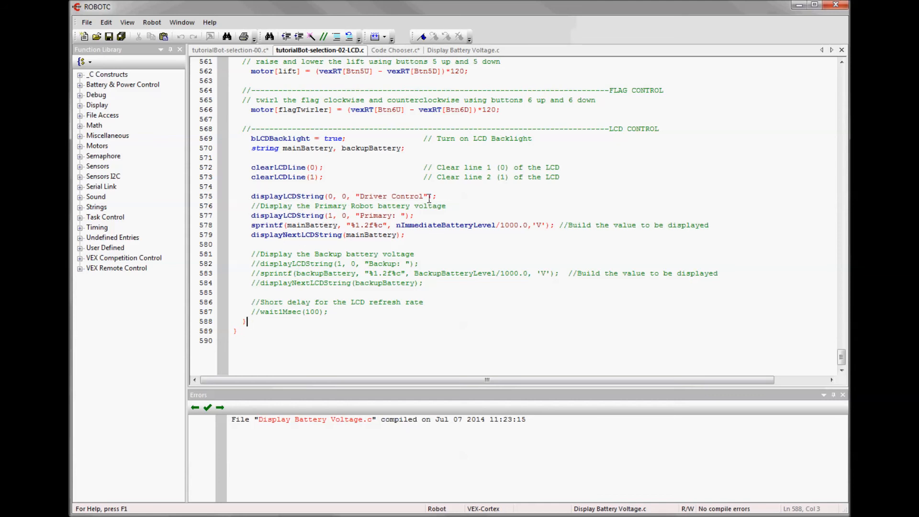
{"action": "mouse_move", "coordinate": [332, 218]}
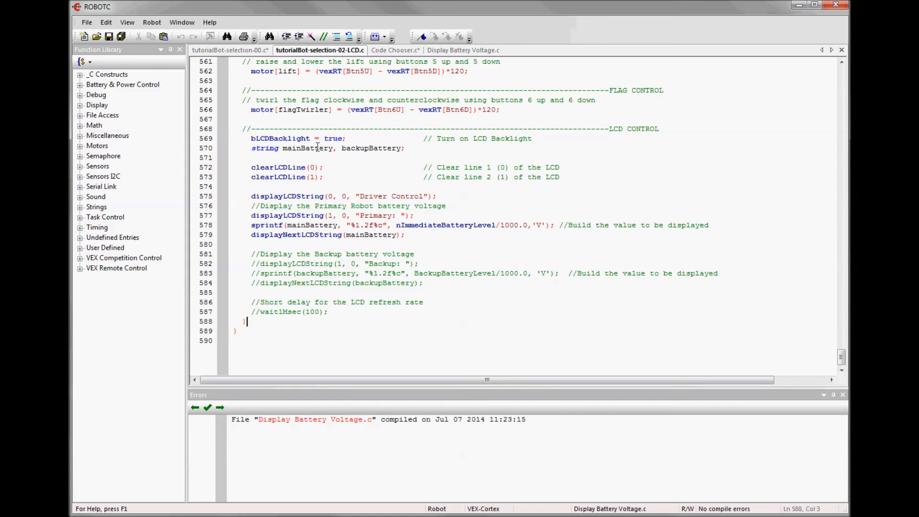
{"action": "mouse_move", "coordinate": [416, 268]}
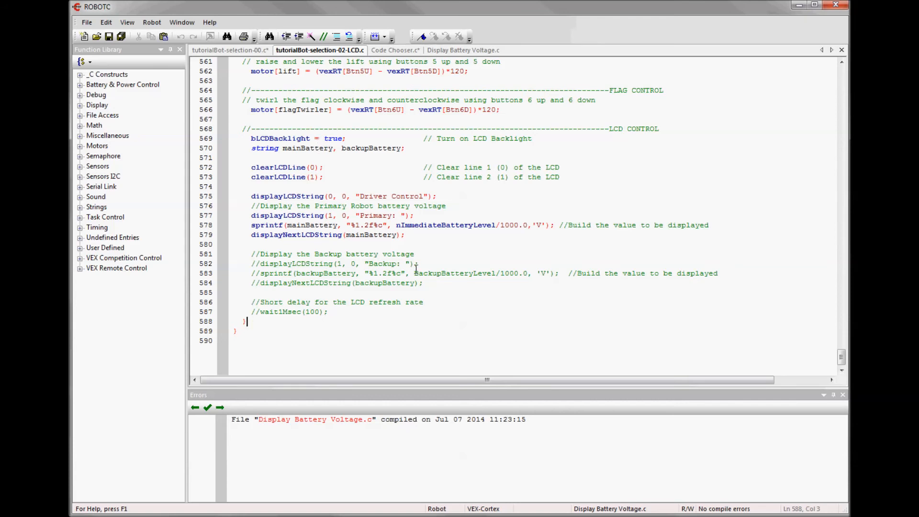